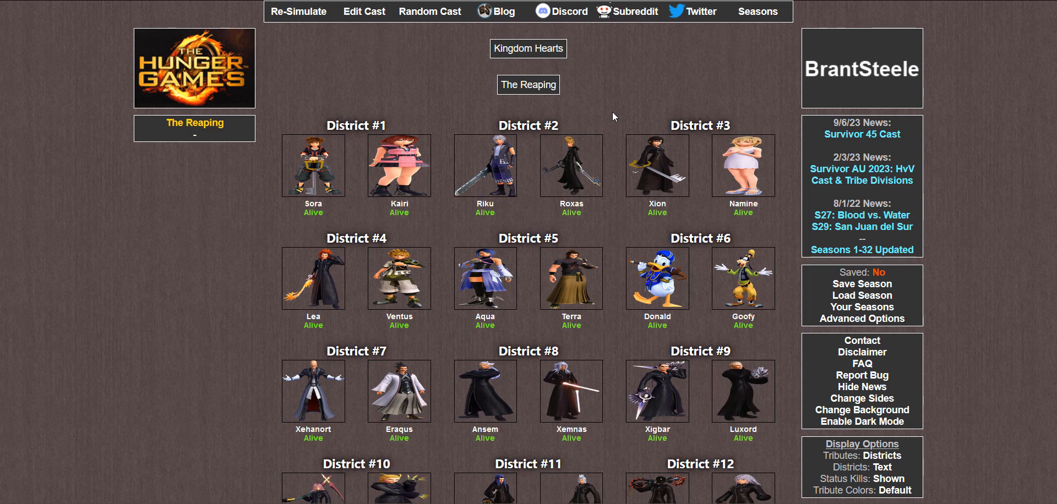
{"action": "mouse_move", "coordinate": [526, 387]}
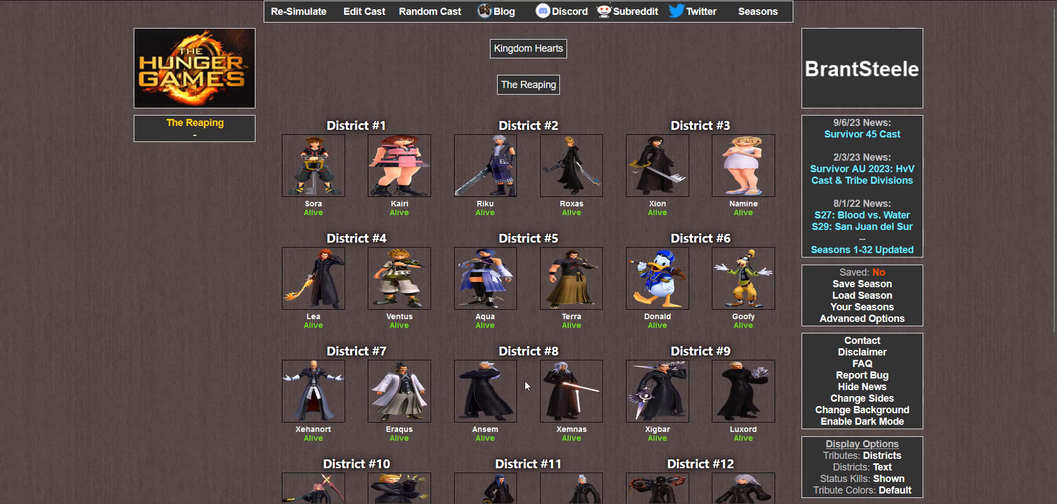
Step: Read through the Reaping page of the Kingdom Hearts cast and proceed to the Bloodbath
{"action": "scroll", "scroll_direction": "down", "scroll_amount": 3}
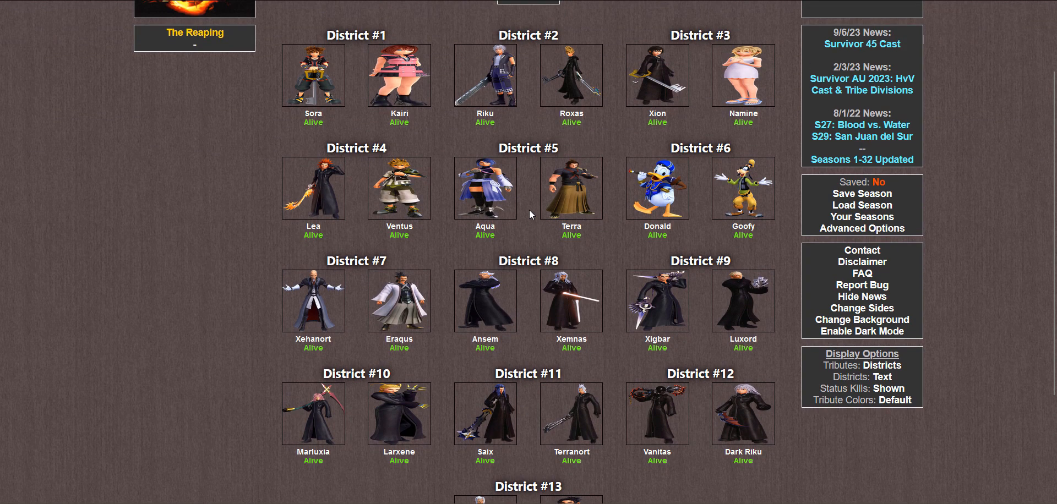
{"action": "scroll", "scroll_direction": "up", "scroll_amount": 3}
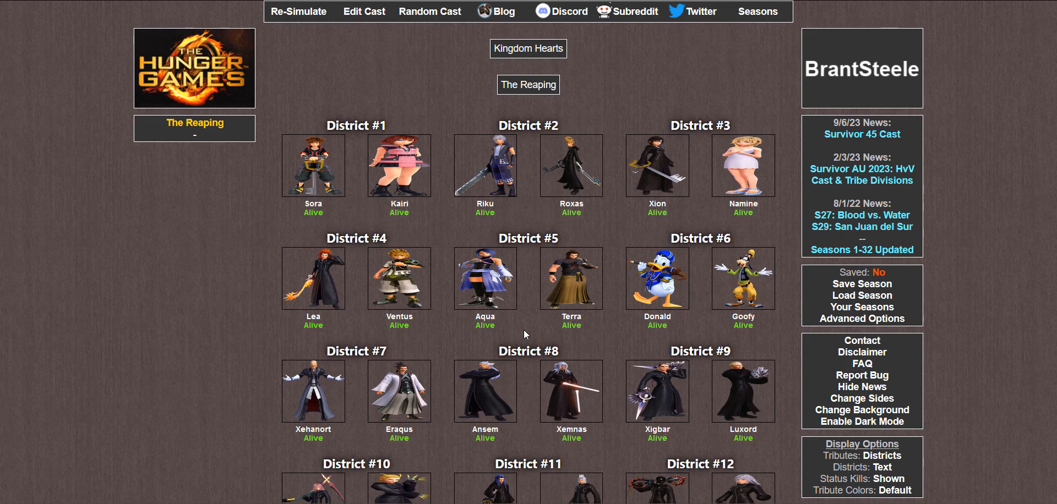
{"action": "scroll", "scroll_direction": "down", "scroll_amount": 3}
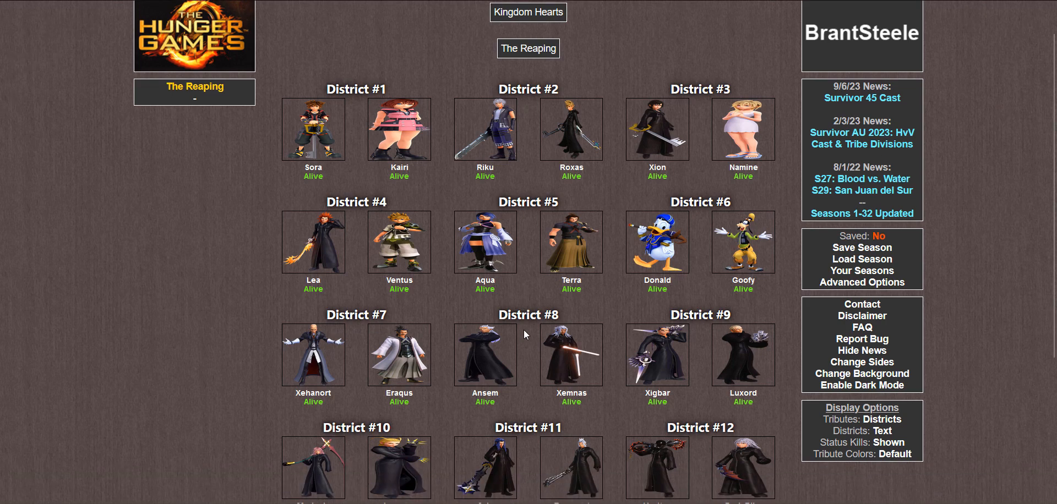
{"action": "scroll", "scroll_direction": "down", "scroll_amount": 3}
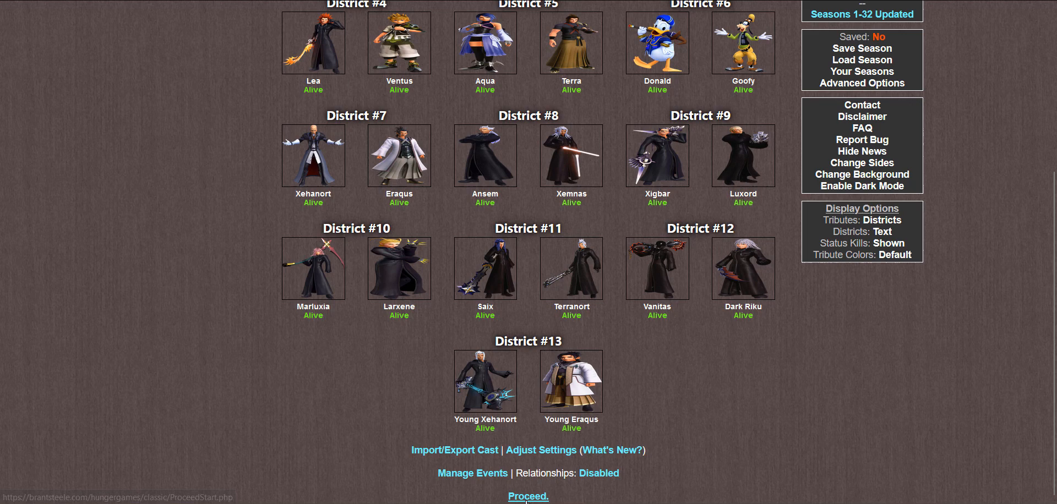
{"action": "left_click", "coordinate": [528, 497]}
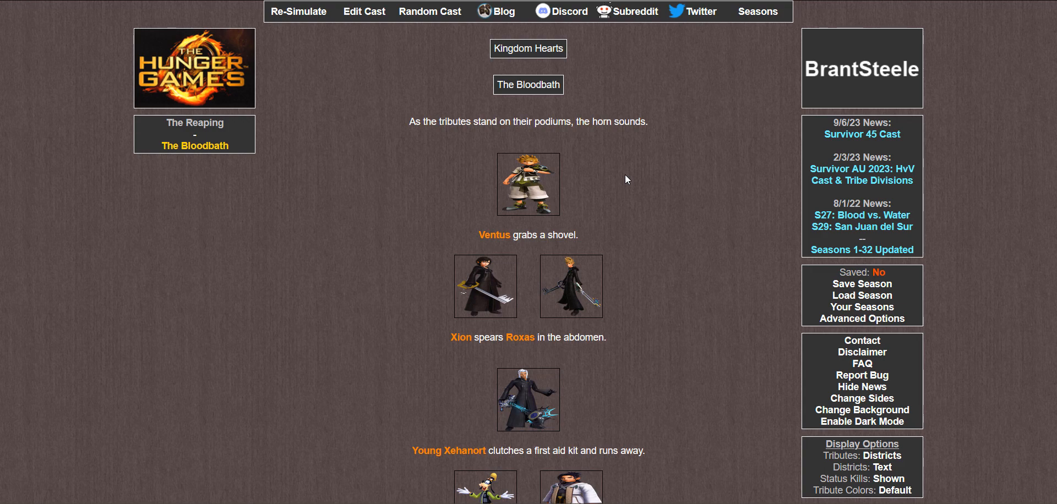
Step: Read the Bloodbath events to the bottom, including kills by Xion, Goofy, Xehanort, Namine and Saix
{"action": "scroll", "scroll_direction": "down", "scroll_amount": 3}
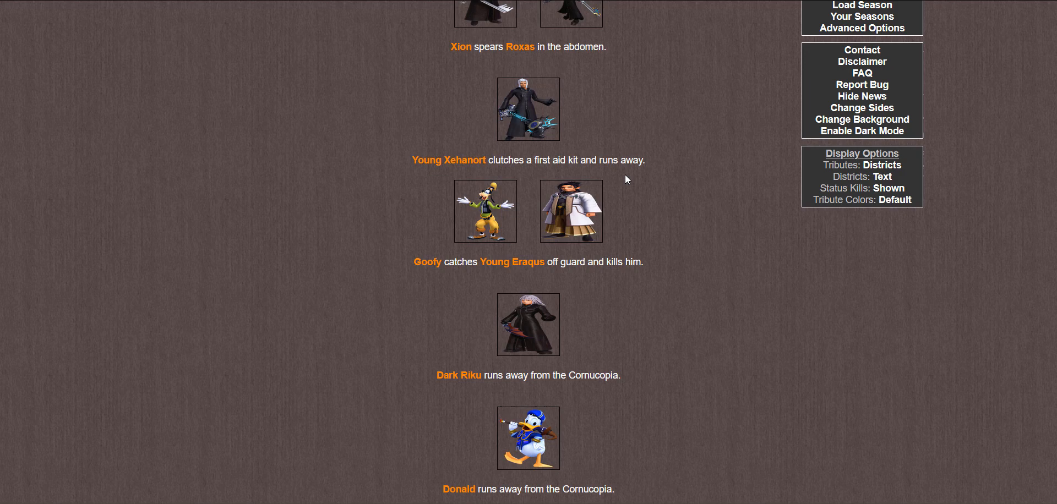
{"action": "scroll", "scroll_direction": "down", "scroll_amount": 3}
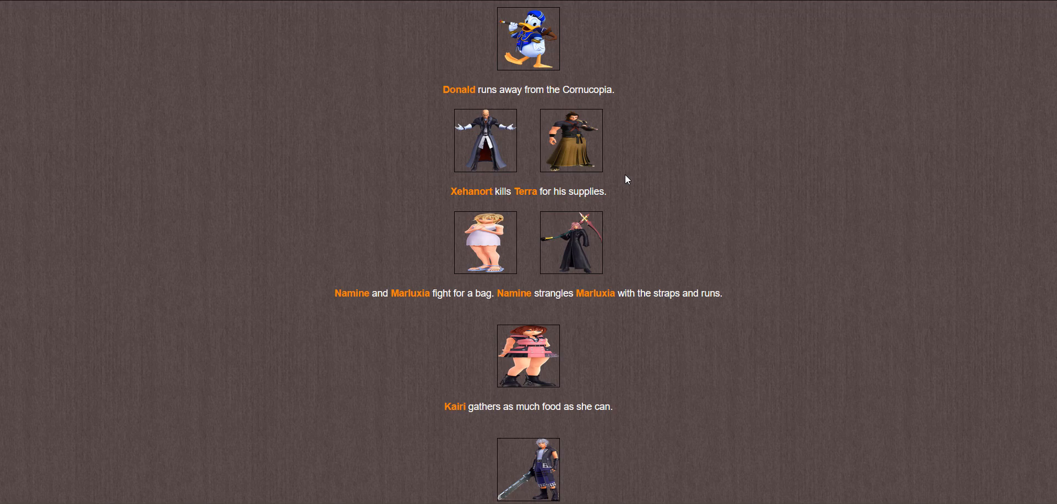
{"action": "scroll", "scroll_direction": "down", "scroll_amount": 3}
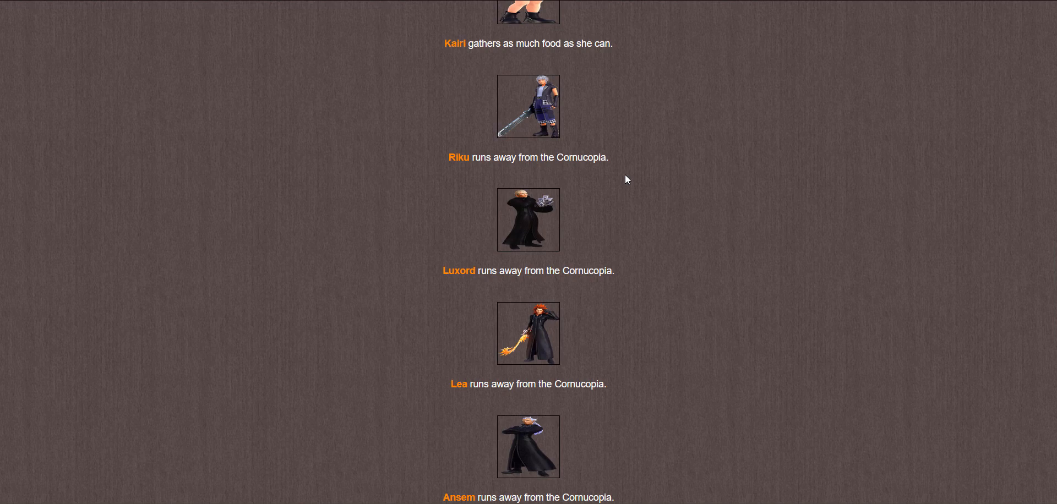
{"action": "scroll", "scroll_direction": "down", "scroll_amount": 3}
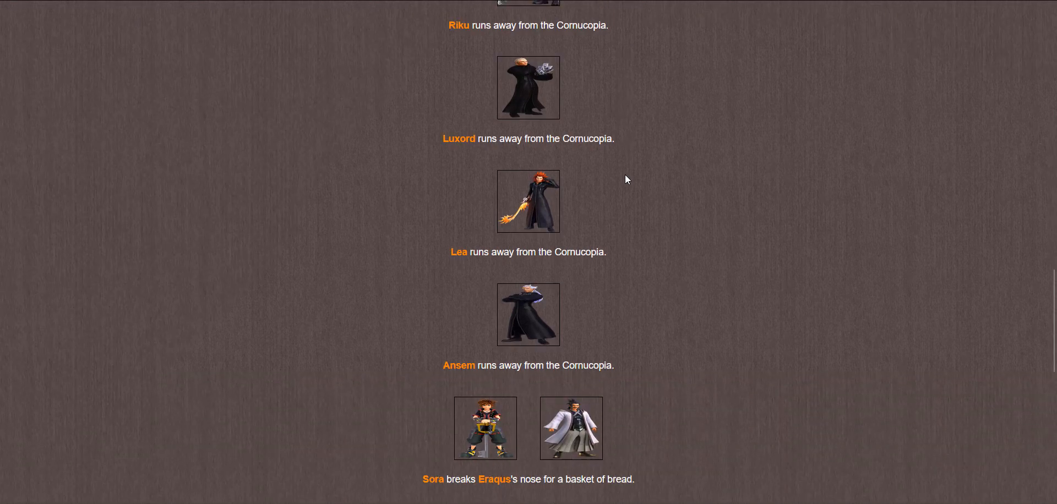
{"action": "scroll", "scroll_direction": "down", "scroll_amount": 3}
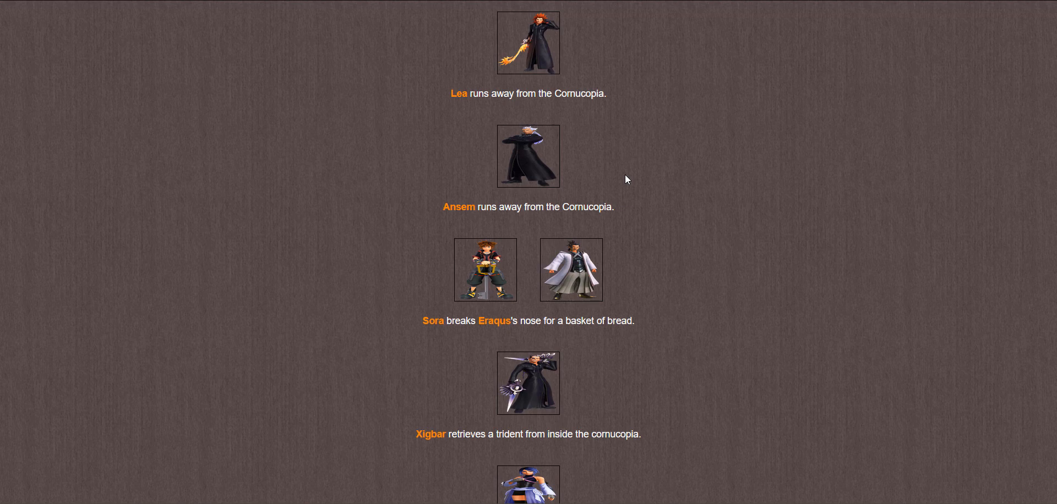
{"action": "scroll", "scroll_direction": "down", "scroll_amount": 3}
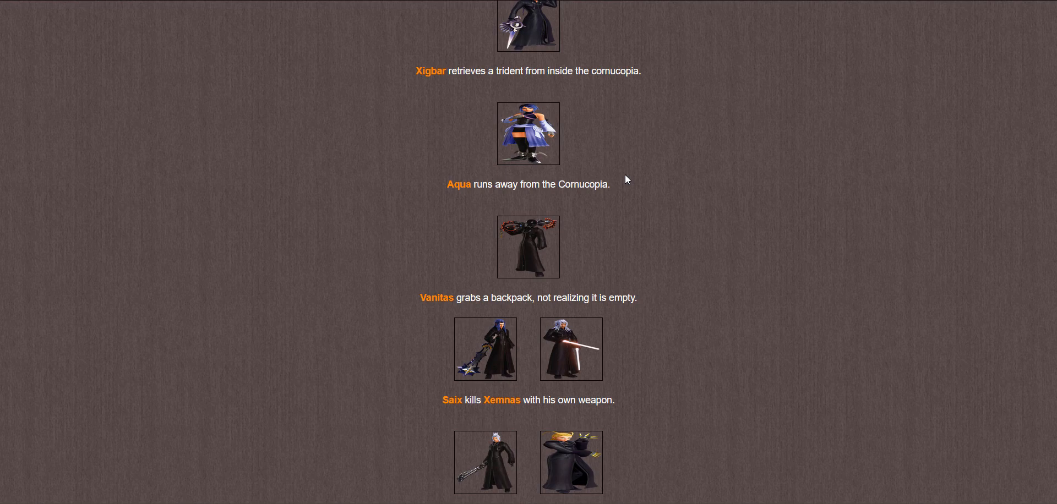
{"action": "scroll", "scroll_direction": "down", "scroll_amount": 3}
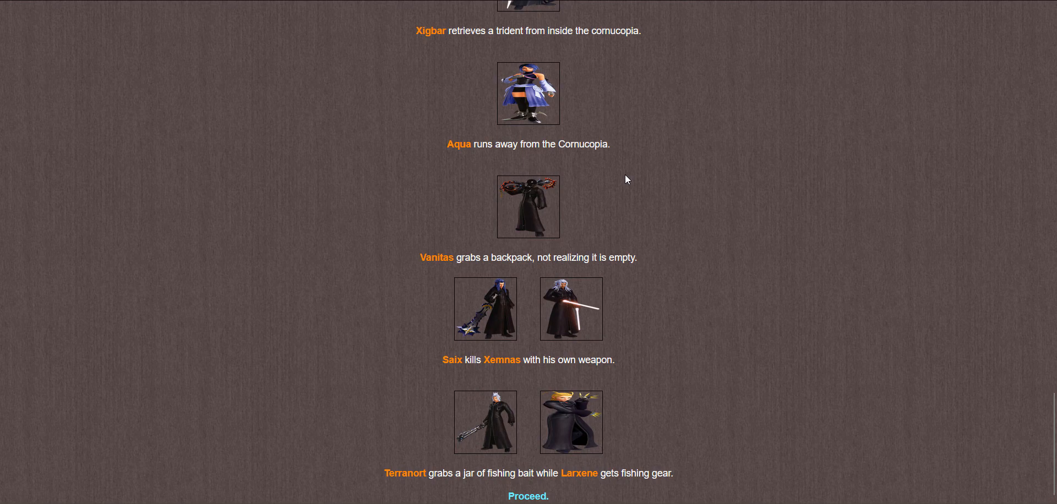
{"action": "mouse_move", "coordinate": [667, 406]}
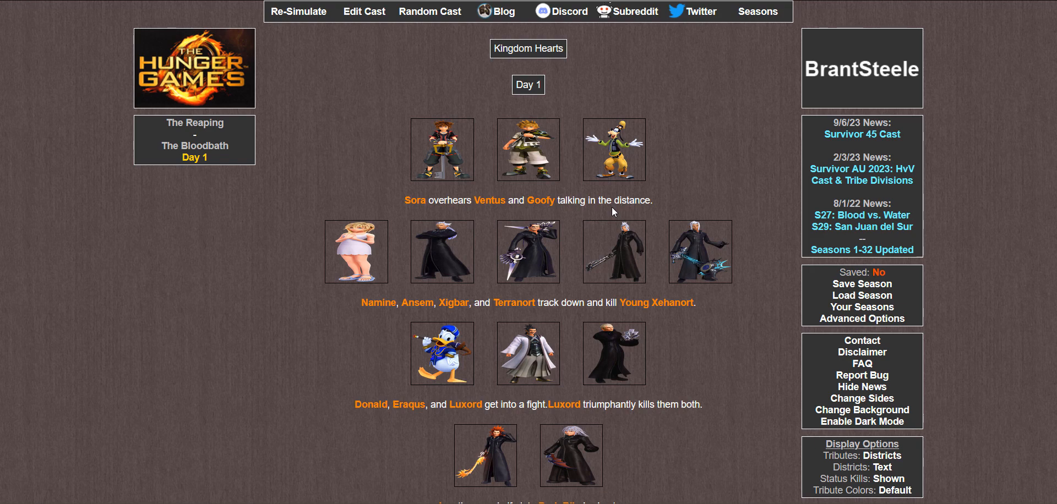
Step: Read through the Day 1 events and proceed to the Fallen Tributes list announcing 9 cannon shots
{"action": "scroll", "scroll_direction": "down", "scroll_amount": 3}
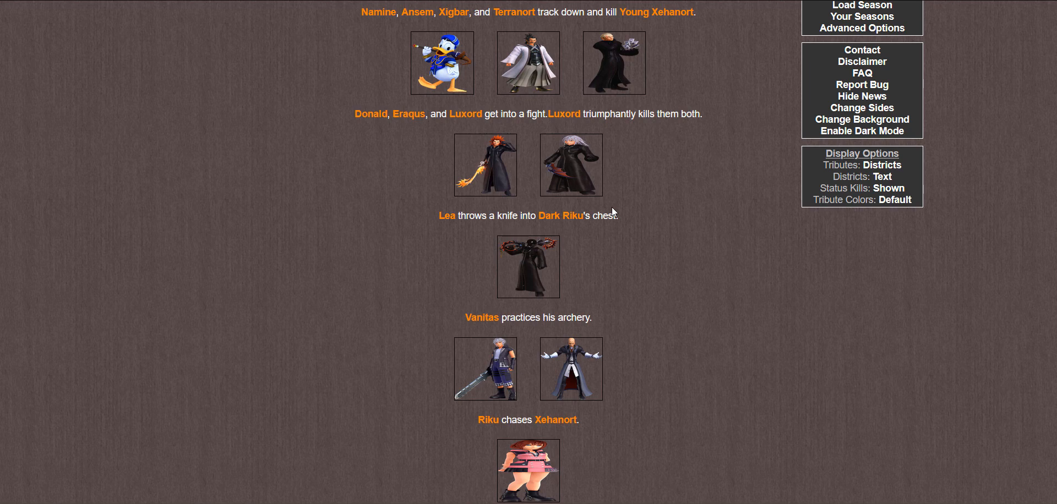
{"action": "scroll", "scroll_direction": "down", "scroll_amount": 3}
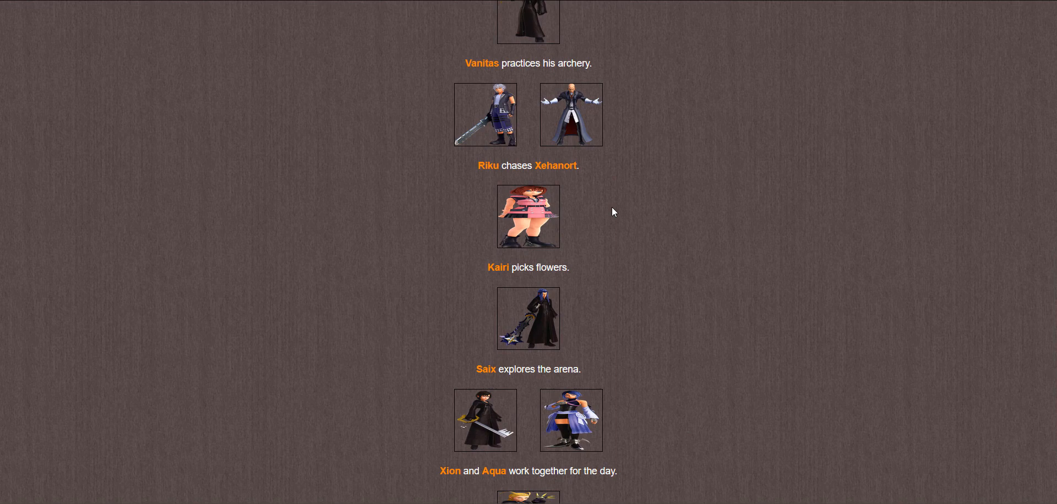
{"action": "scroll", "scroll_direction": "down", "scroll_amount": 3}
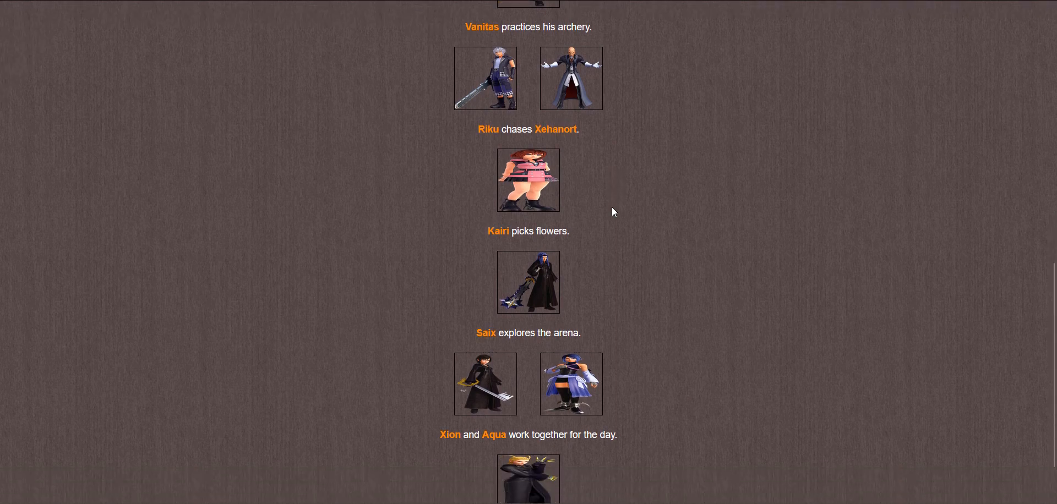
{"action": "scroll", "scroll_direction": "down", "scroll_amount": 3}
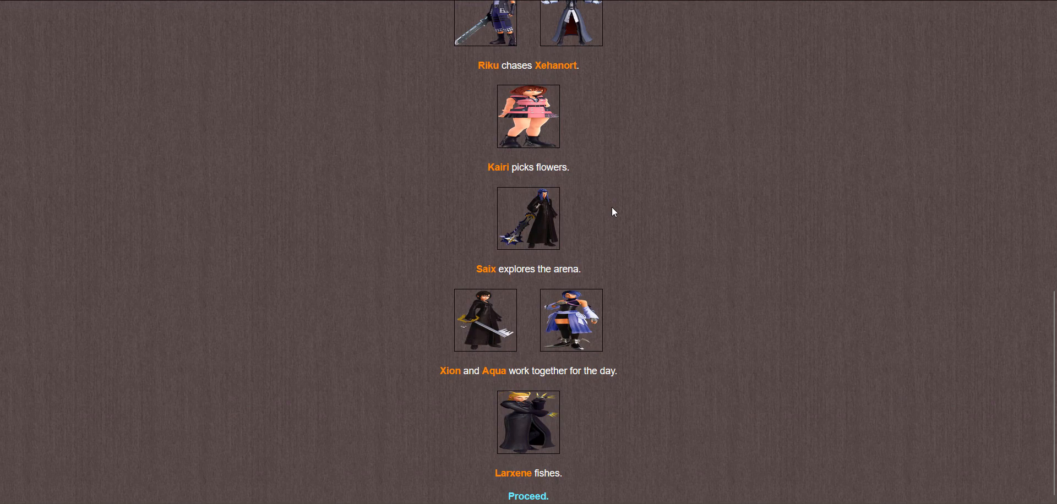
{"action": "mouse_move", "coordinate": [528, 497]}
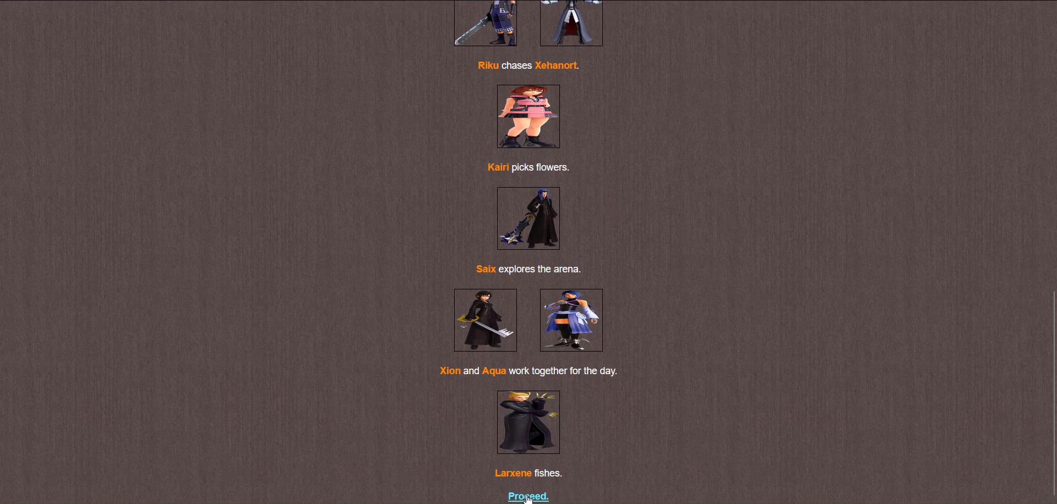
{"action": "left_click", "coordinate": [528, 497]}
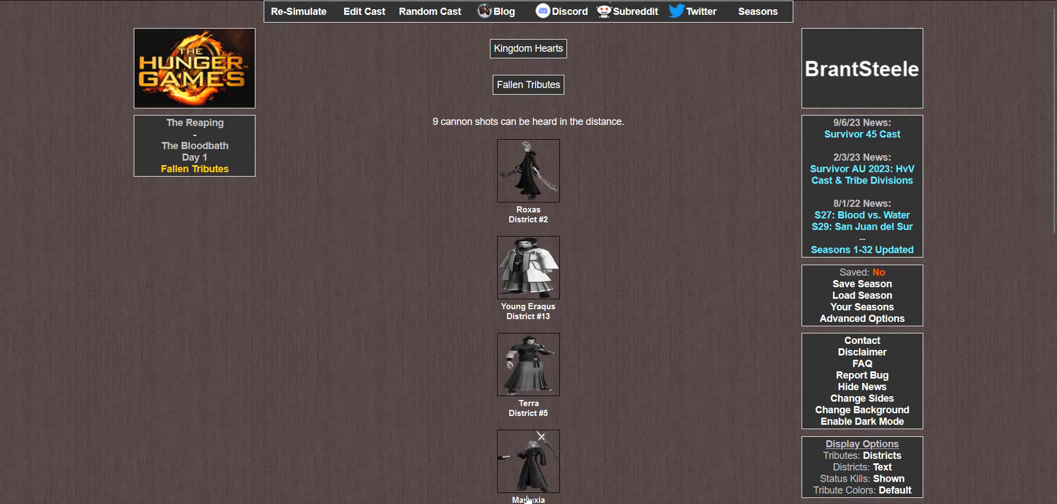
{"action": "scroll", "scroll_direction": "down", "scroll_amount": 3}
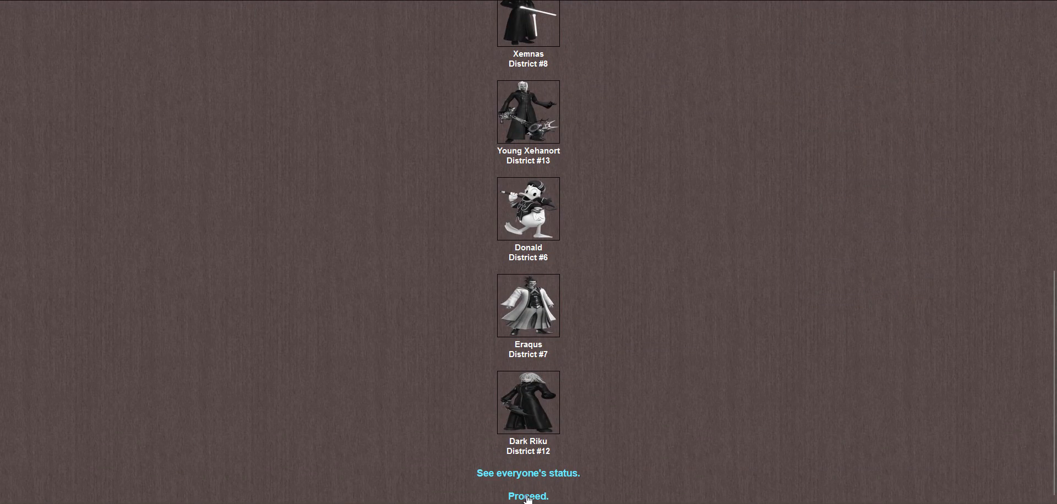
{"action": "left_click", "coordinate": [528, 497]}
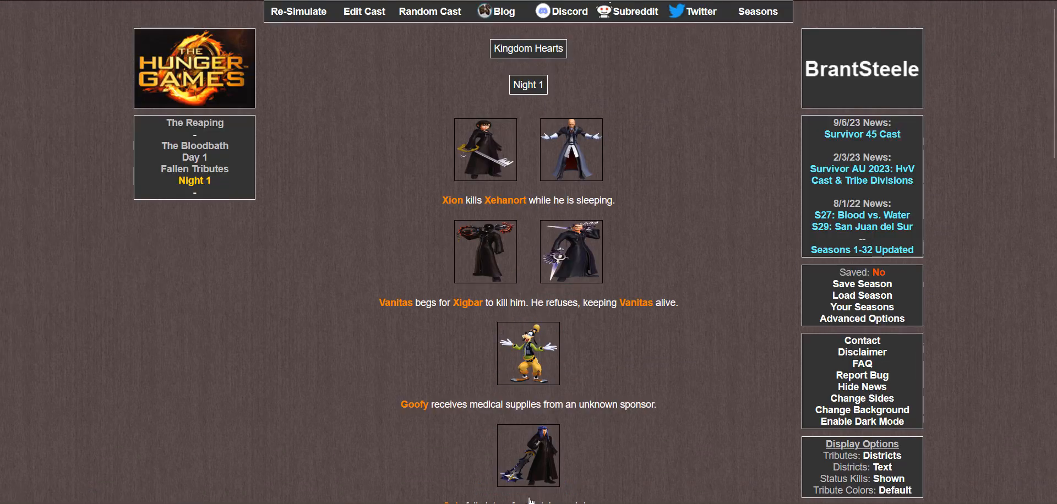
{"action": "mouse_move", "coordinate": [630, 163]}
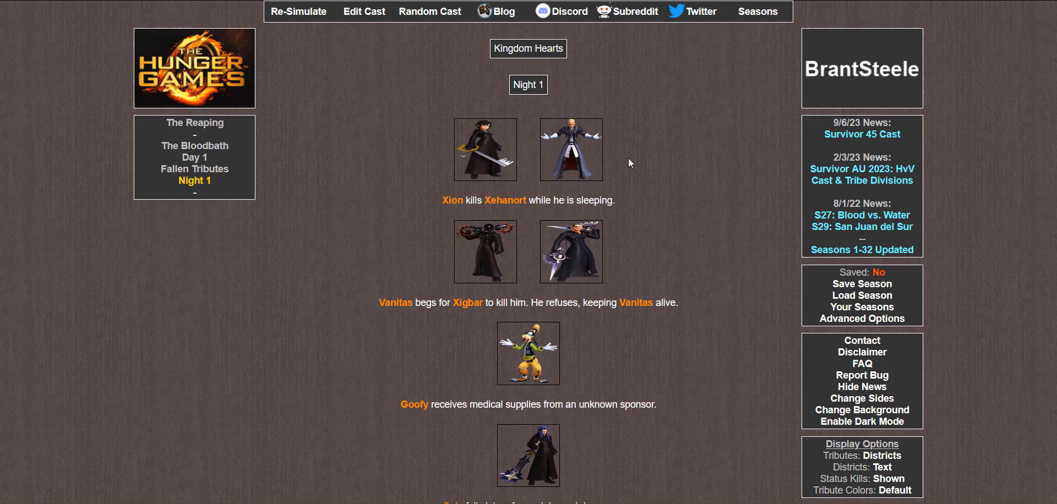
{"action": "scroll", "scroll_direction": "down", "scroll_amount": 3}
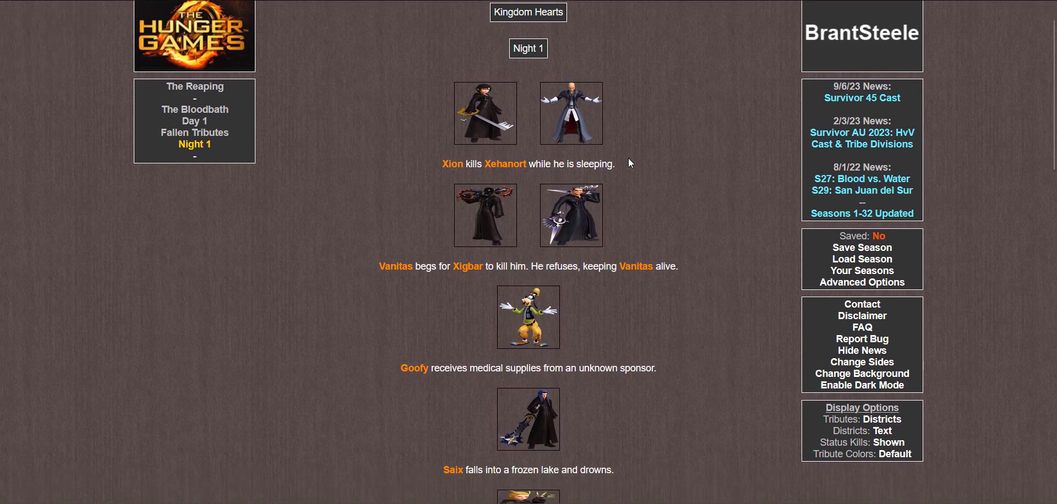
{"action": "scroll", "scroll_direction": "down", "scroll_amount": 3}
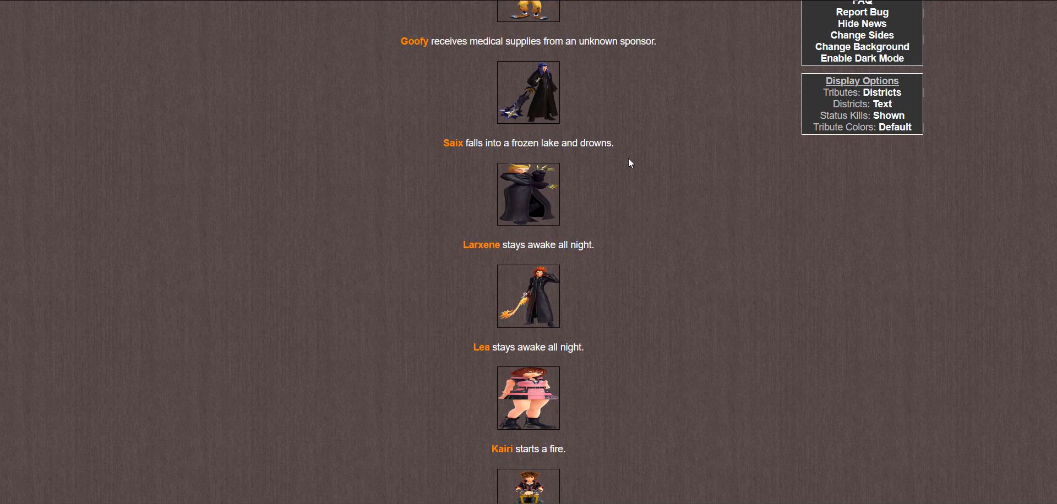
{"action": "scroll", "scroll_direction": "down", "scroll_amount": 3}
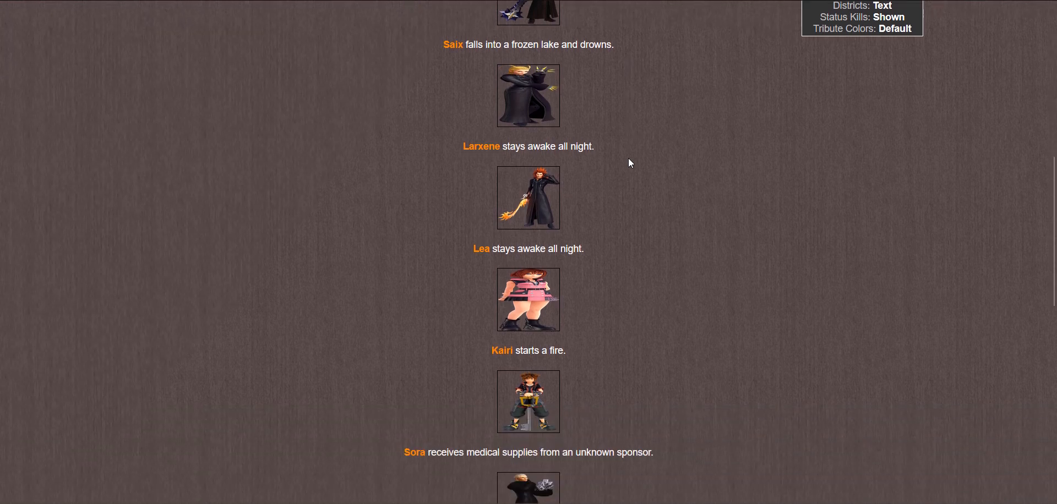
{"action": "scroll", "scroll_direction": "down", "scroll_amount": 3}
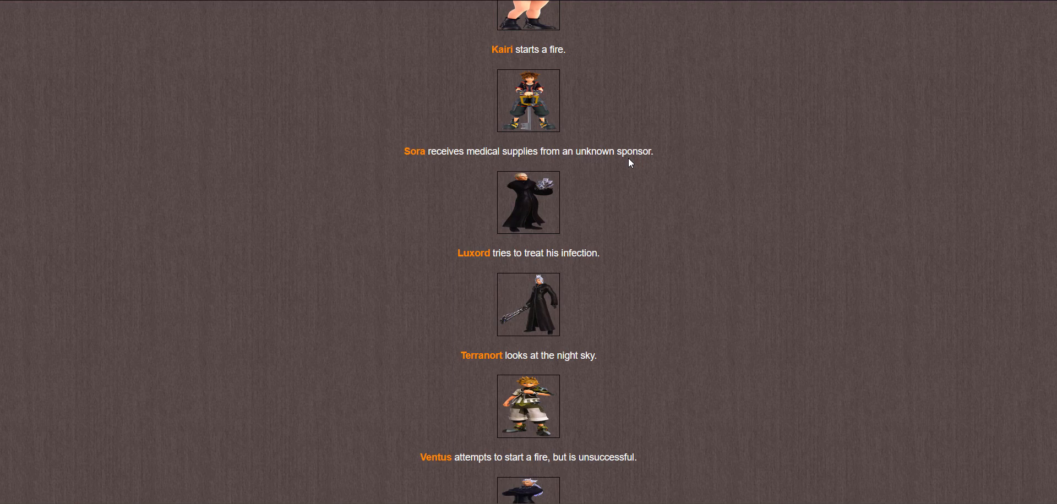
{"action": "scroll", "scroll_direction": "down", "scroll_amount": 3}
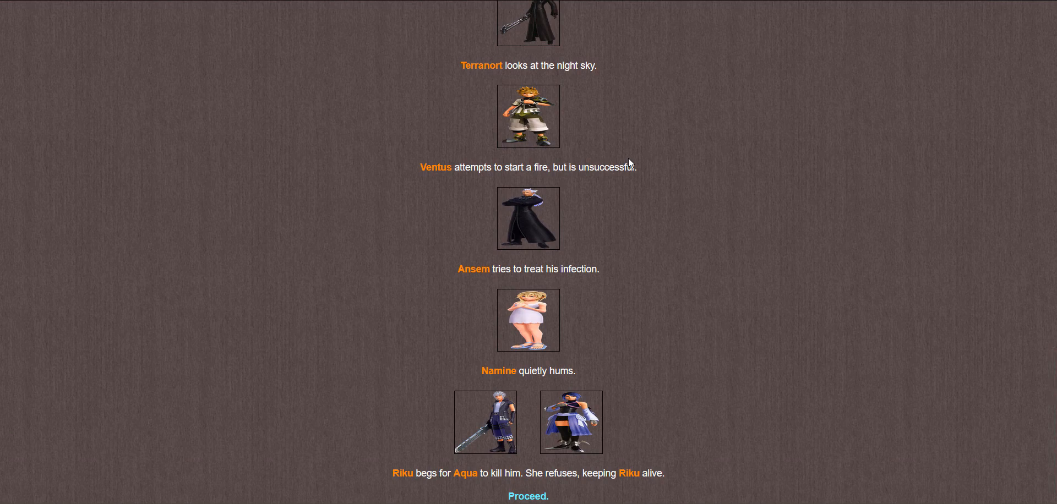
{"action": "mouse_move", "coordinate": [613, 181]}
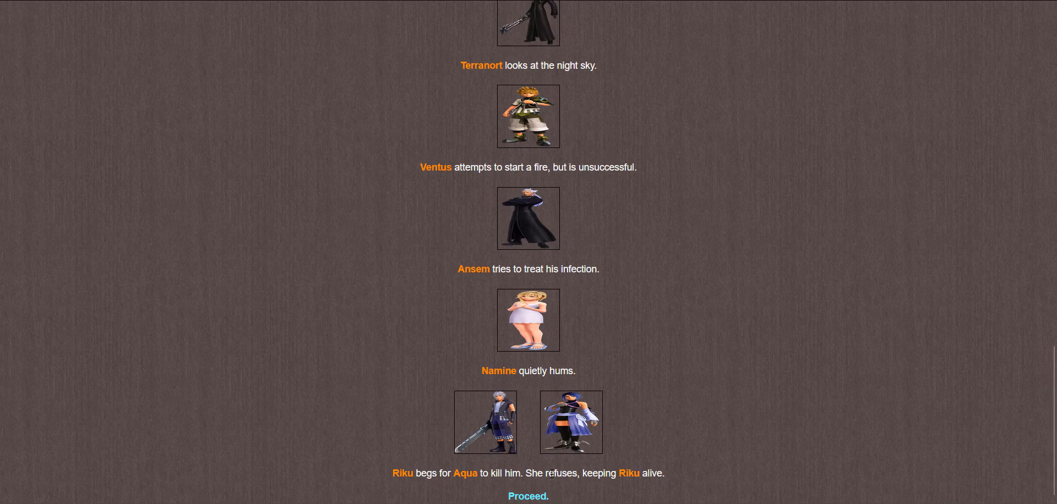
Step: Proceed from Night 1 through the Day 2 events, including Aqua's death, to the Fallen Tributes page
{"action": "left_click", "coordinate": [529, 497]}
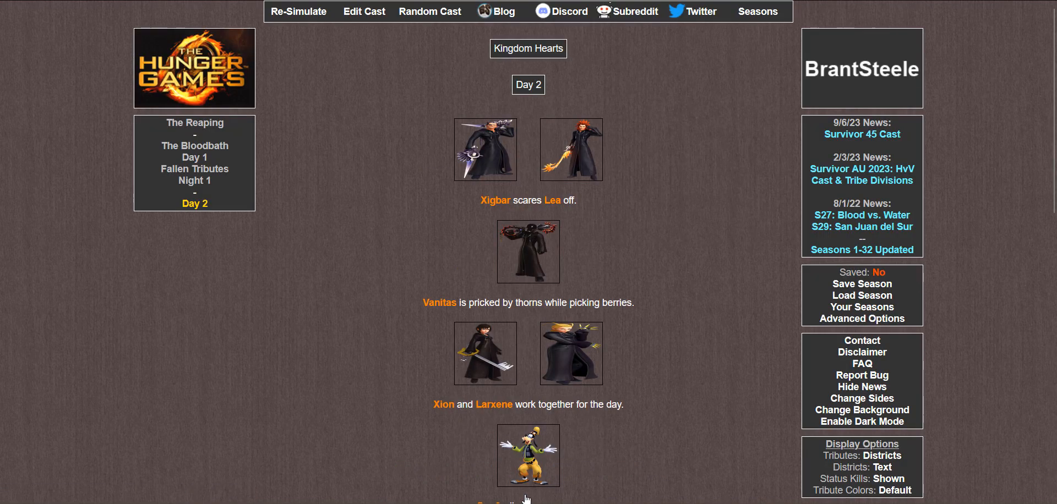
{"action": "mouse_move", "coordinate": [613, 200]}
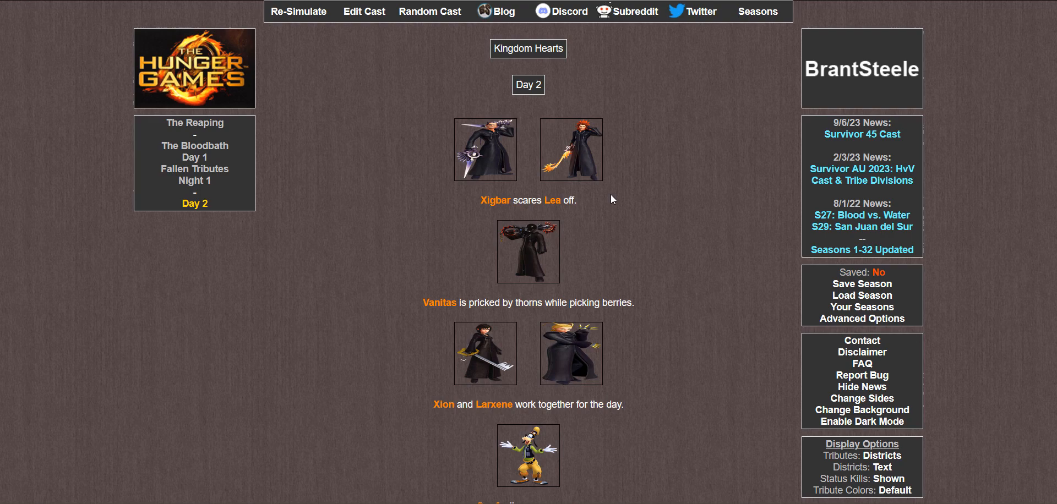
{"action": "scroll", "scroll_direction": "down", "scroll_amount": 3}
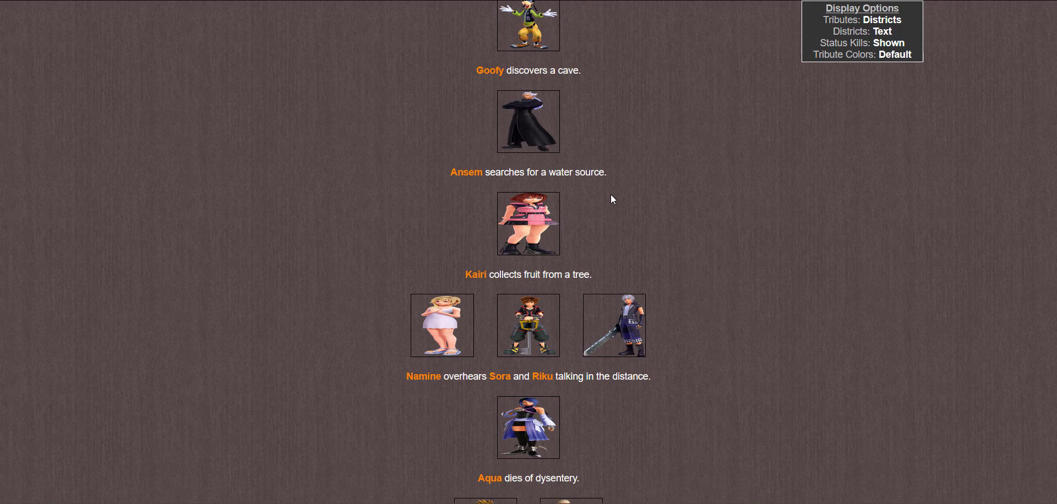
{"action": "scroll", "scroll_direction": "down", "scroll_amount": 3}
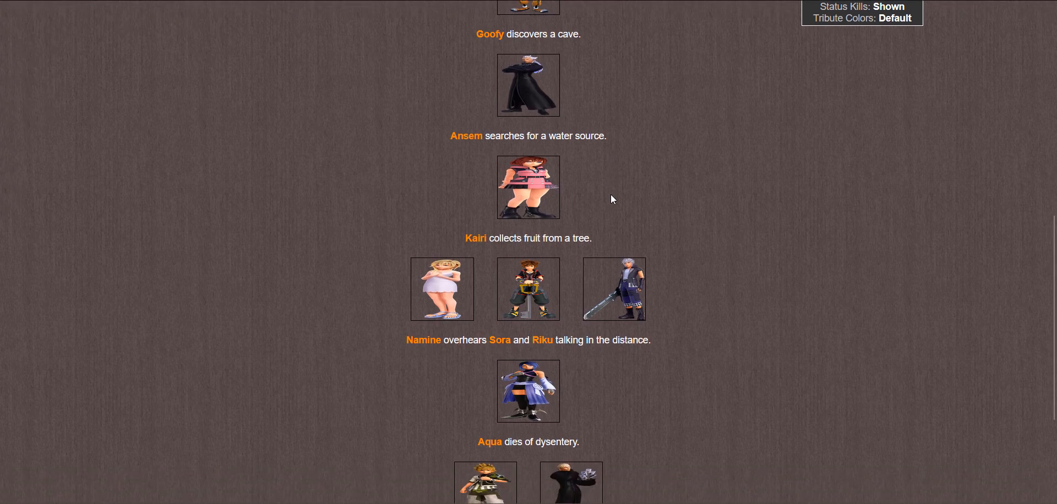
{"action": "scroll", "scroll_direction": "down", "scroll_amount": 3}
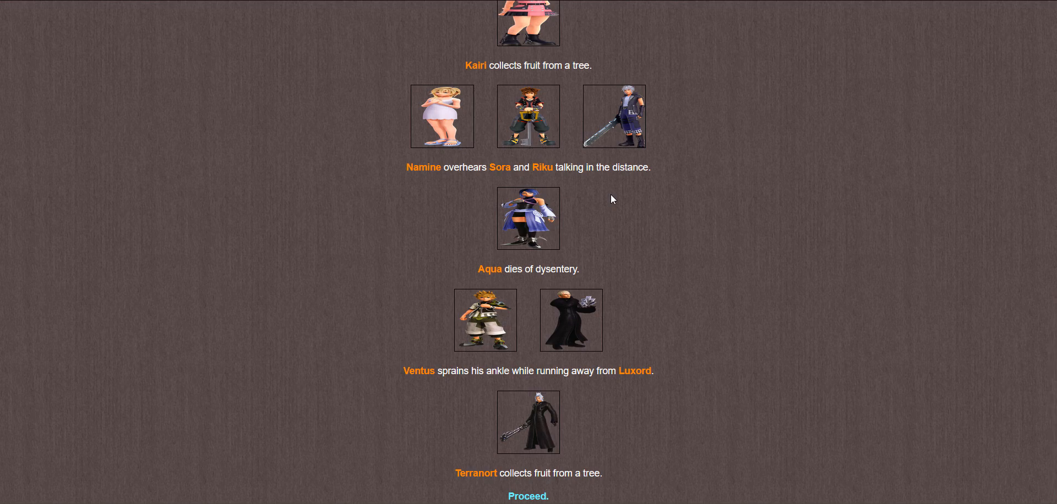
{"action": "mouse_move", "coordinate": [528, 497]}
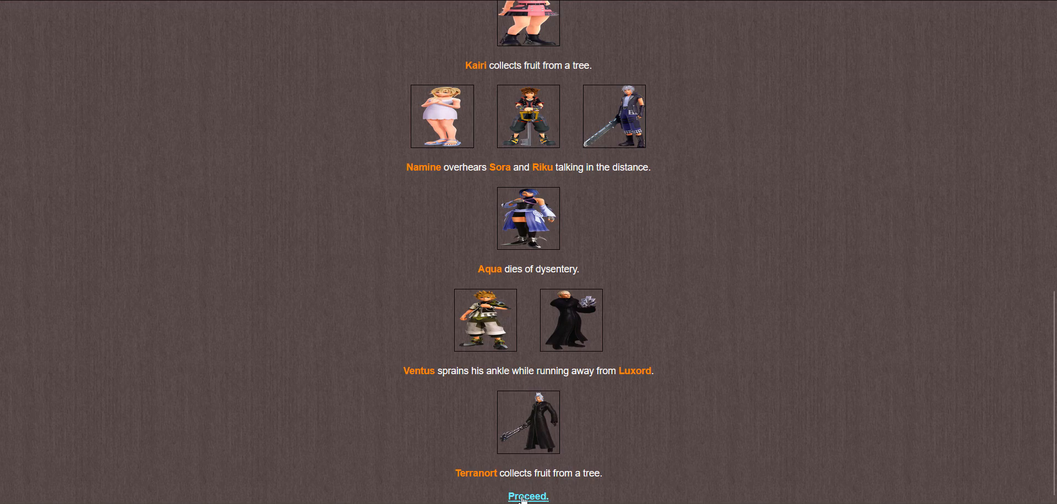
{"action": "left_click", "coordinate": [528, 496]}
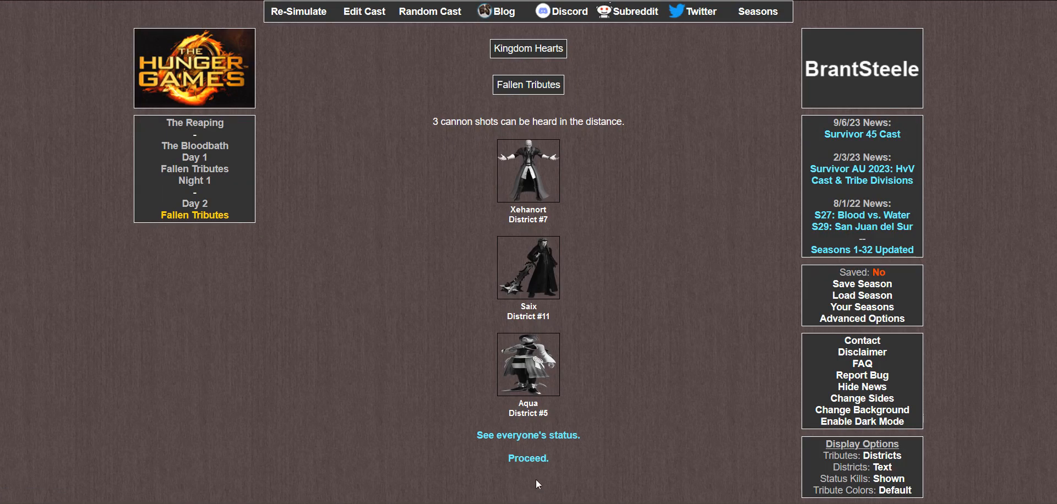
Step: Proceed past the fallen tributes, read the Night 2 events and continue to The Feast
{"action": "left_click", "coordinate": [529, 459]}
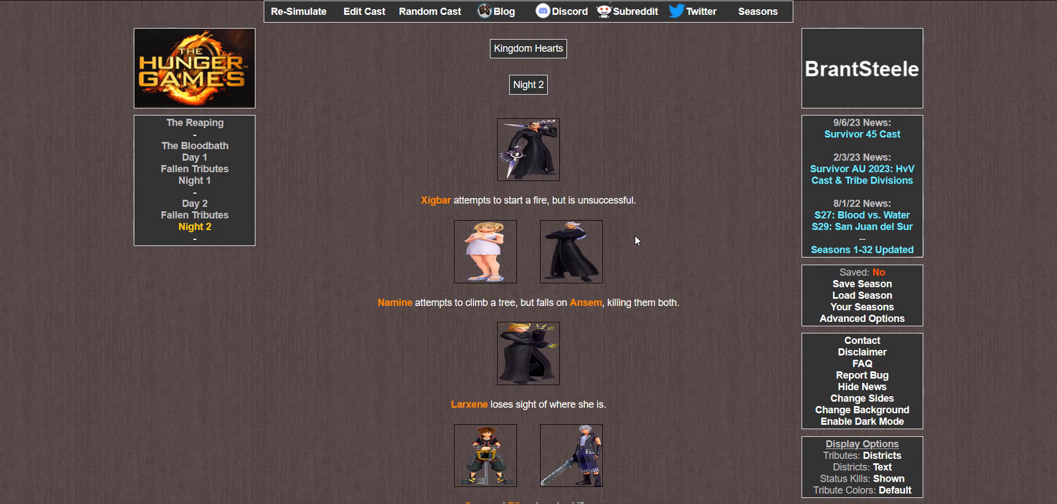
{"action": "scroll", "scroll_direction": "down", "scroll_amount": 3}
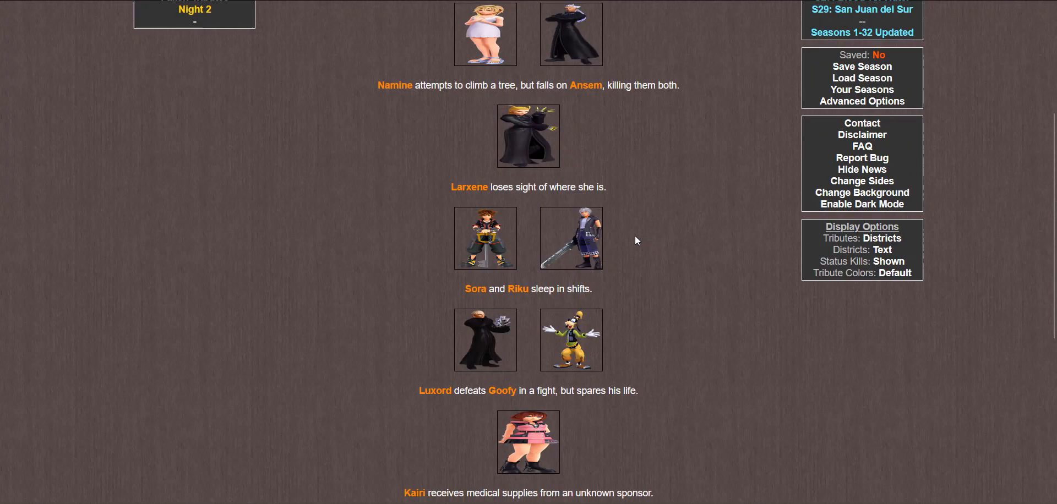
{"action": "scroll", "scroll_direction": "down", "scroll_amount": 3}
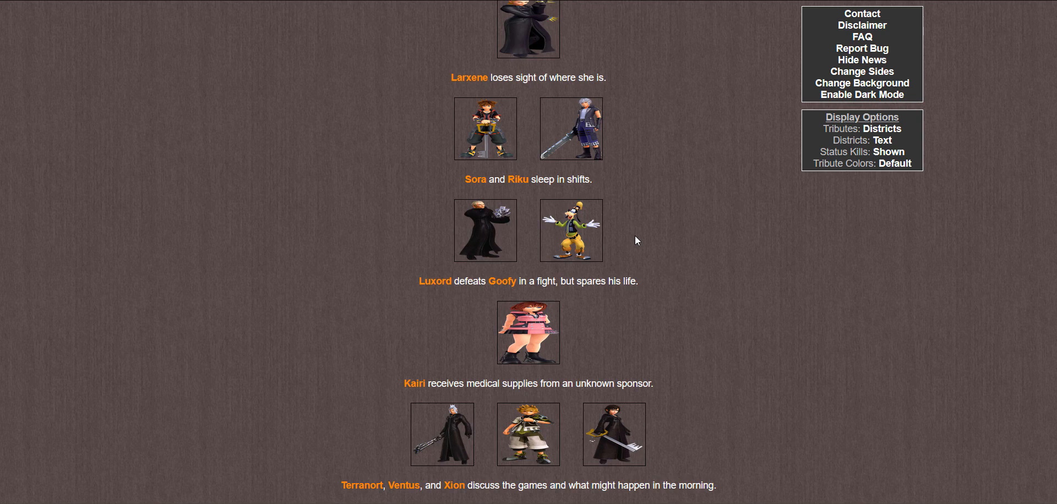
{"action": "scroll", "scroll_direction": "down", "scroll_amount": 3}
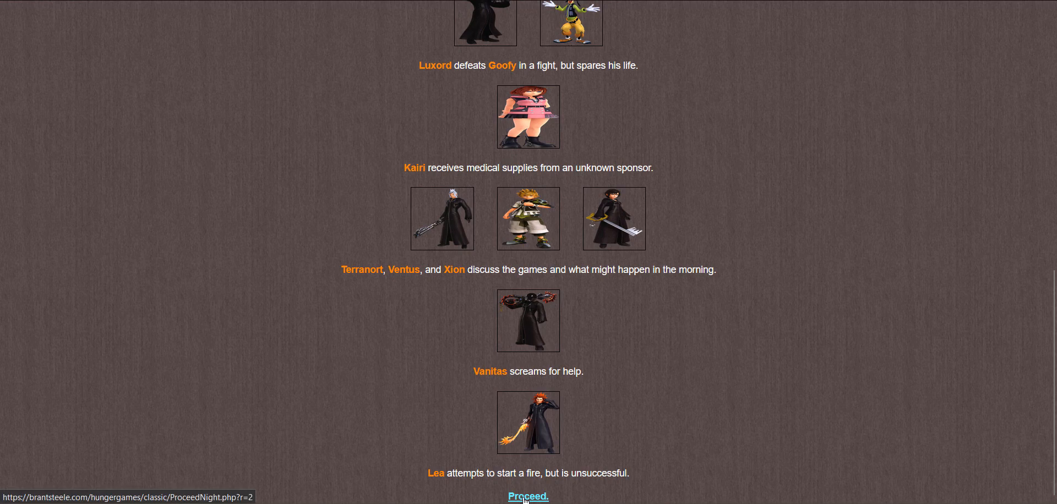
{"action": "left_click", "coordinate": [527, 497]}
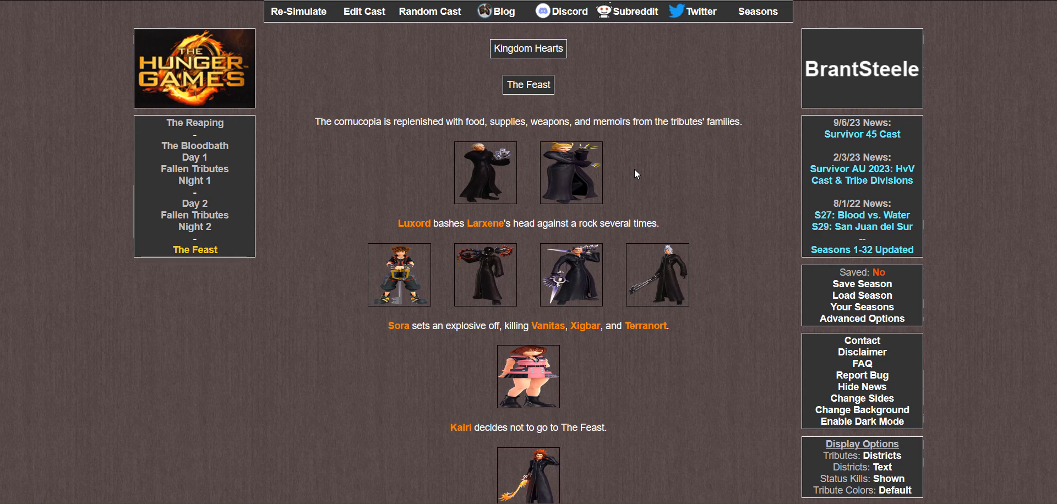
Step: Read The Feast events with Sora's explosive killing three tributes and proceed to Day 3
{"action": "scroll", "scroll_direction": "down", "scroll_amount": 3}
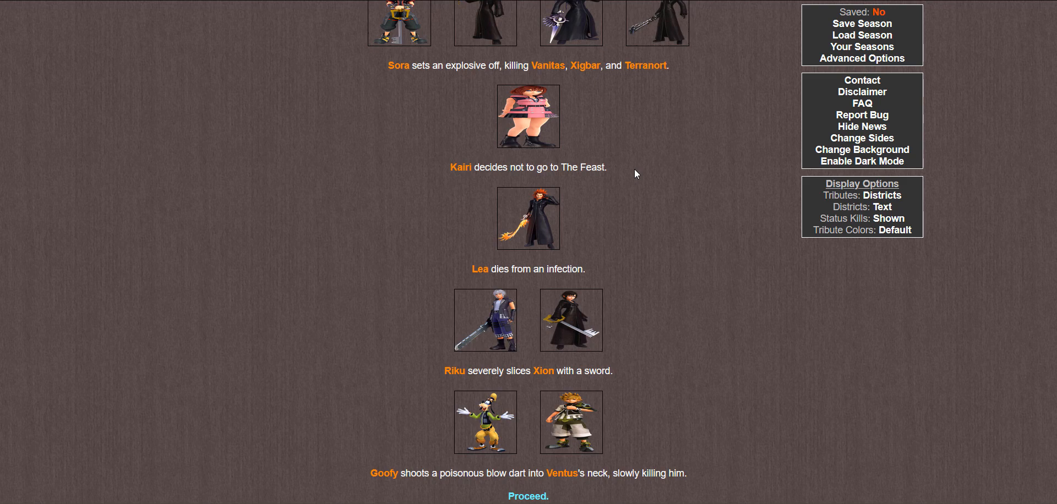
{"action": "mouse_move", "coordinate": [528, 497]}
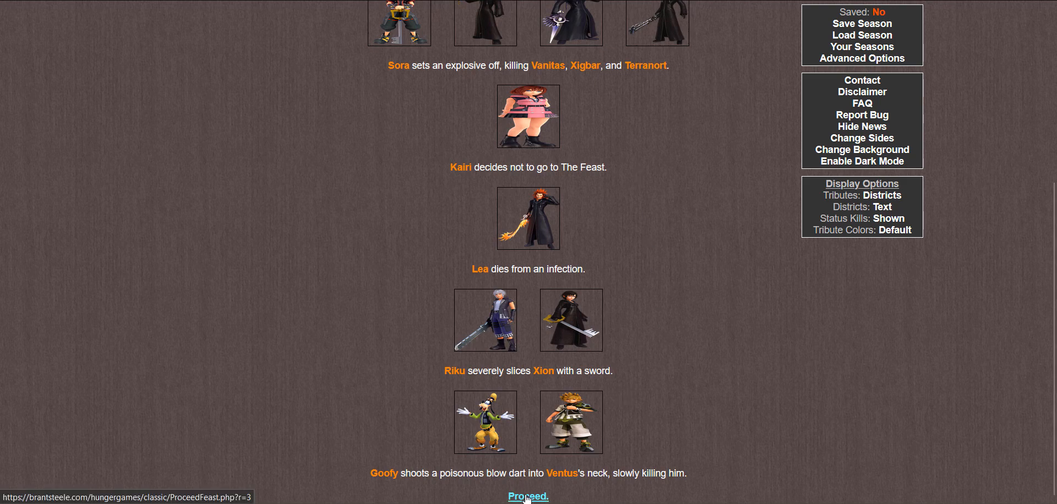
{"action": "left_click", "coordinate": [529, 497]}
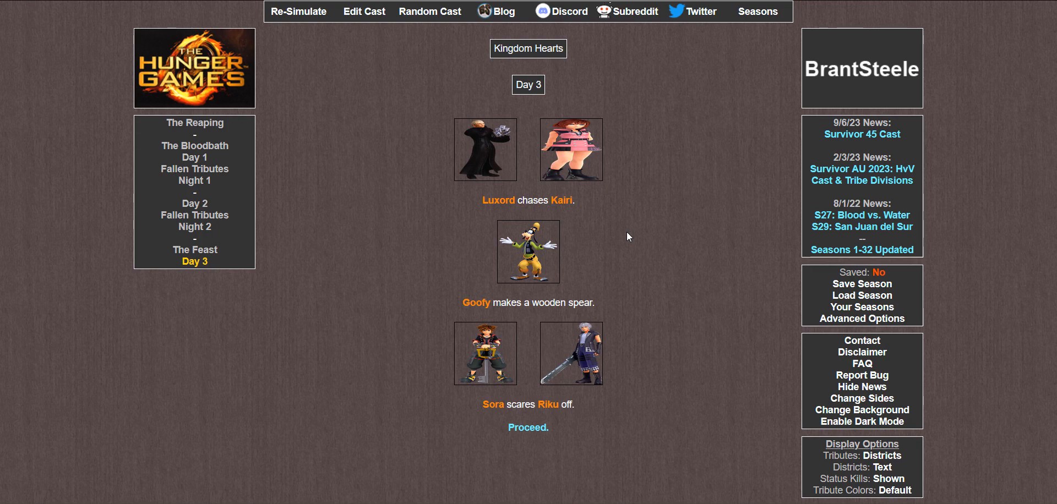
{"action": "mouse_move", "coordinate": [542, 432]}
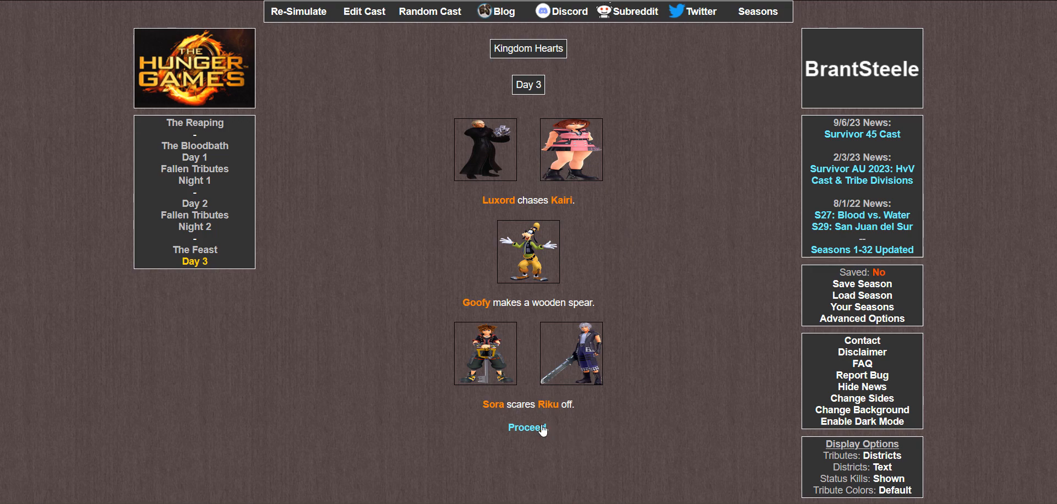
Step: Proceed past Day 3, its Fallen Tributes report and Night 3 to reach the Day 4 events
{"action": "left_click", "coordinate": [526, 427]}
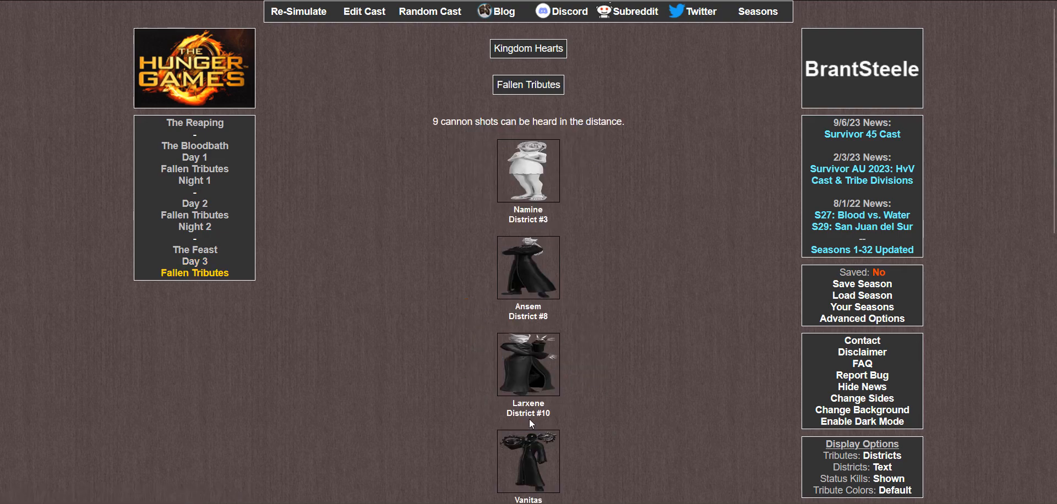
{"action": "scroll", "scroll_direction": "down", "scroll_amount": 3}
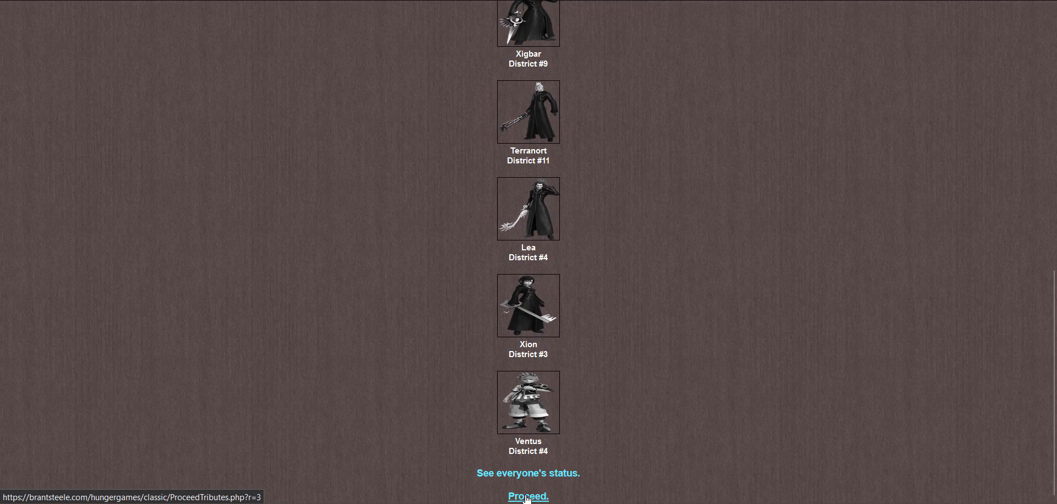
{"action": "left_click", "coordinate": [529, 497]}
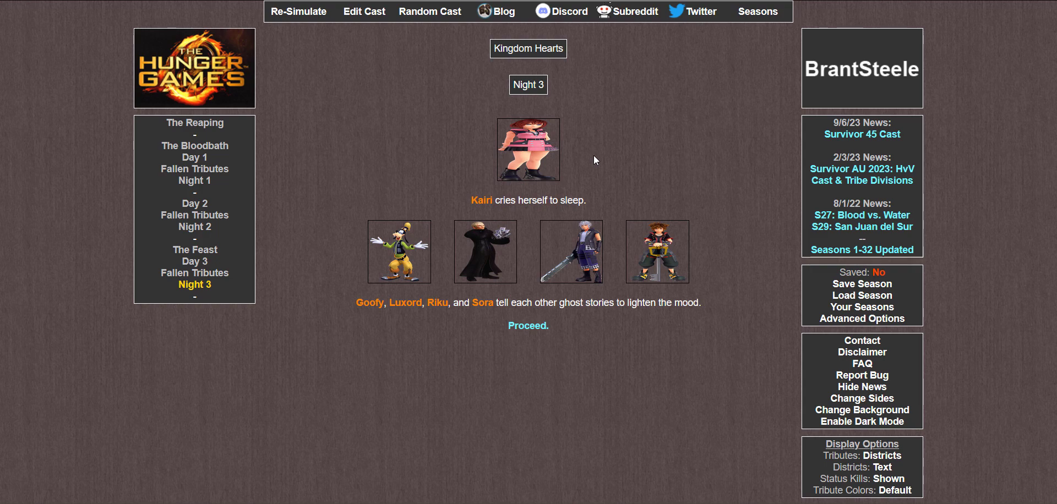
{"action": "mouse_move", "coordinate": [529, 326]}
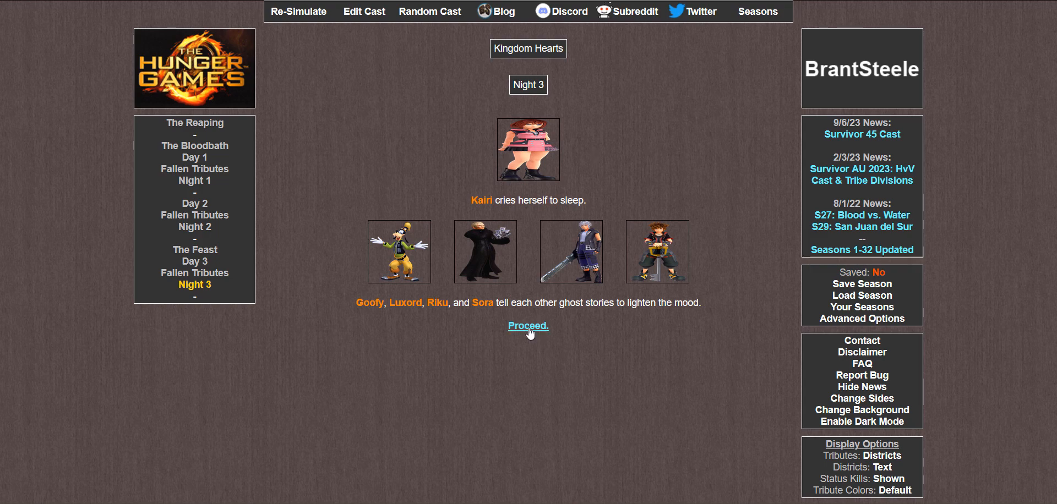
{"action": "left_click", "coordinate": [529, 326]}
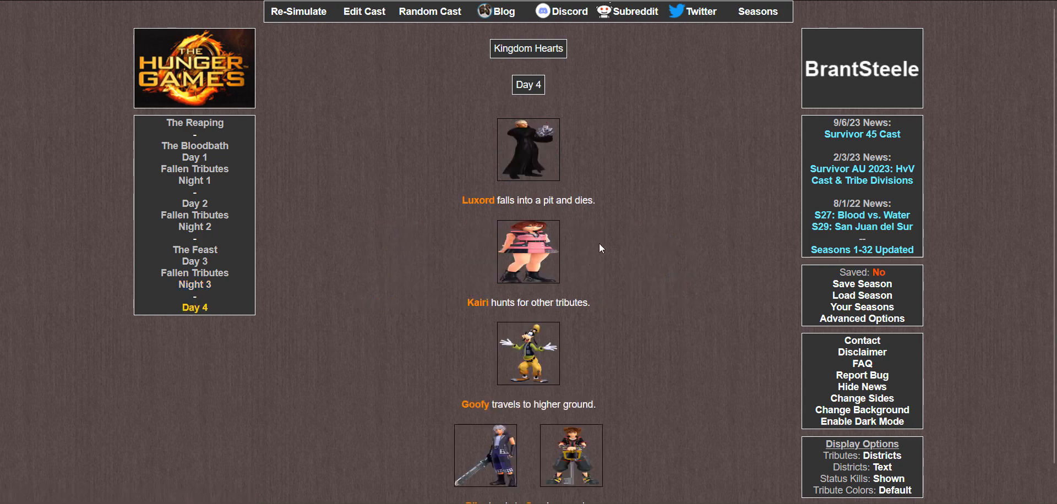
{"action": "mouse_move", "coordinate": [614, 177]}
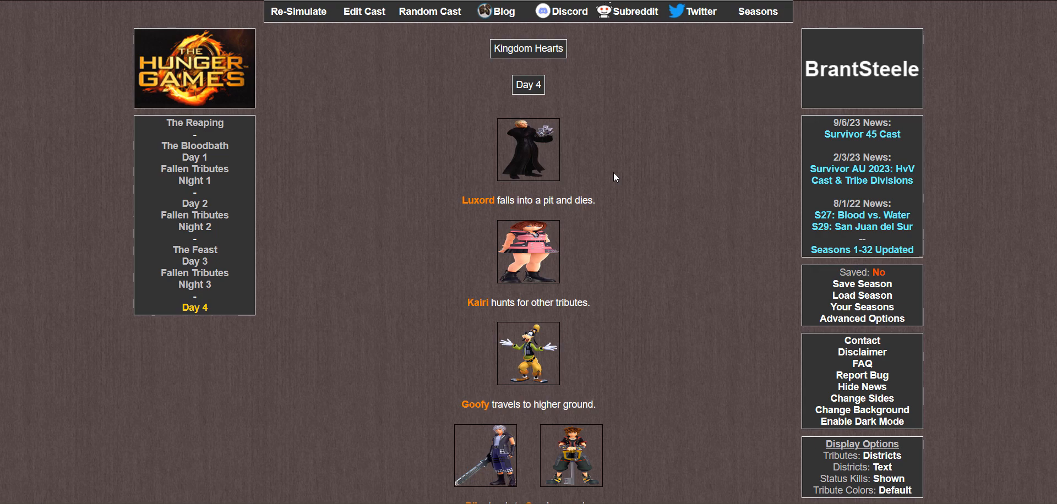
Step: Proceed past Day 4 with Luxord's death, Night 4 and Day 5 to the report of no cannon shots
{"action": "scroll", "scroll_direction": "down", "scroll_amount": 3}
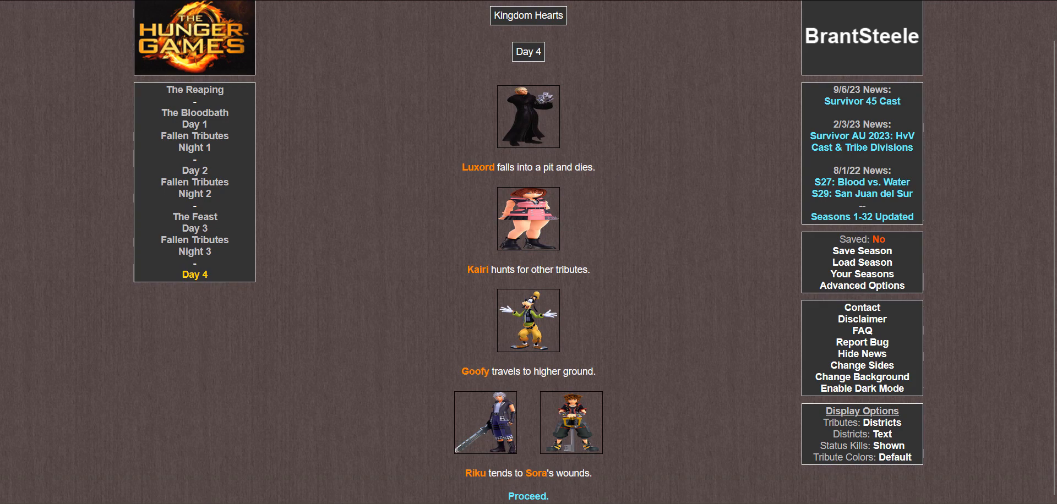
{"action": "left_click", "coordinate": [529, 497]}
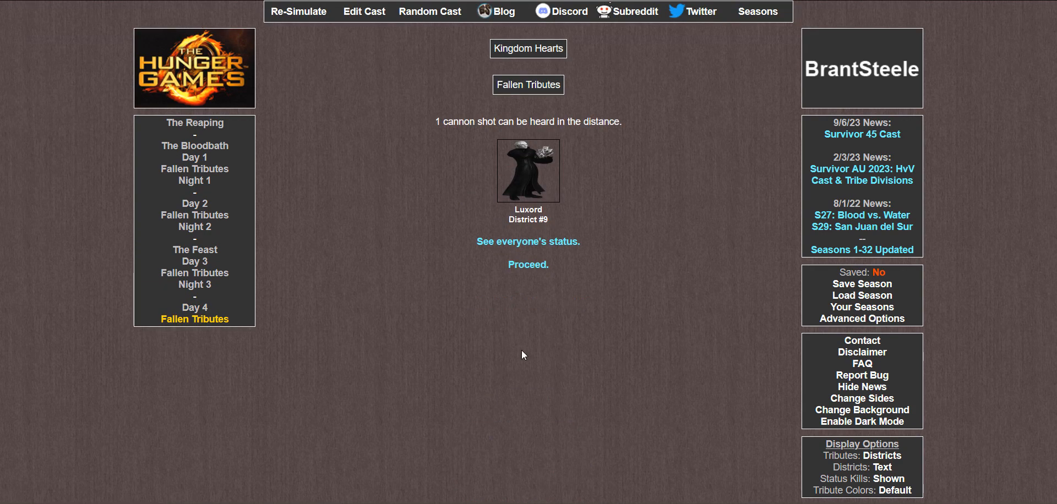
{"action": "left_click", "coordinate": [529, 265]}
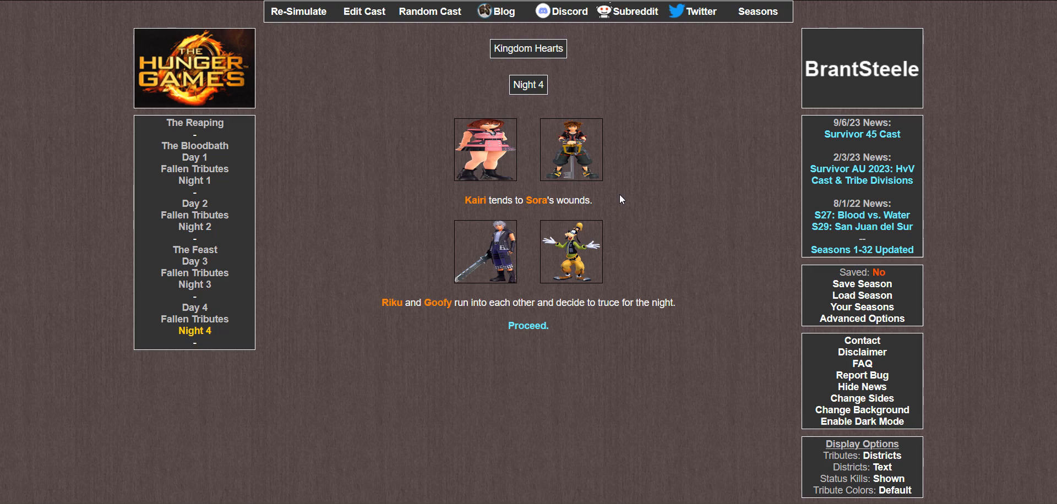
{"action": "mouse_move", "coordinate": [577, 300]}
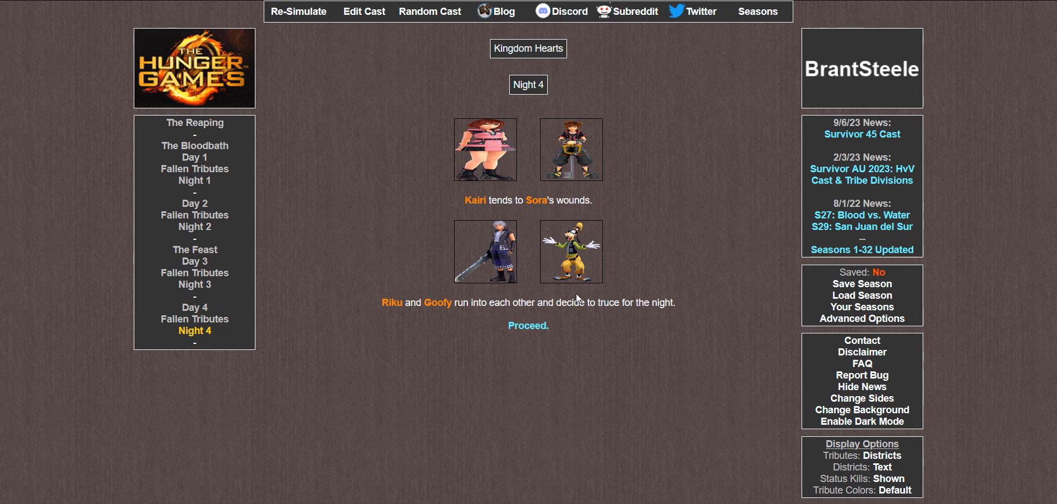
{"action": "left_click", "coordinate": [528, 326]}
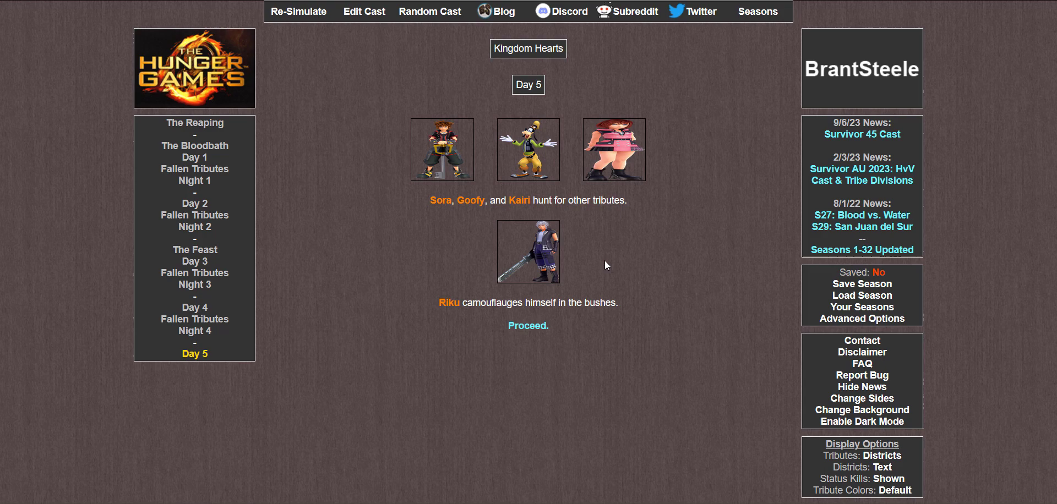
{"action": "mouse_move", "coordinate": [529, 326]}
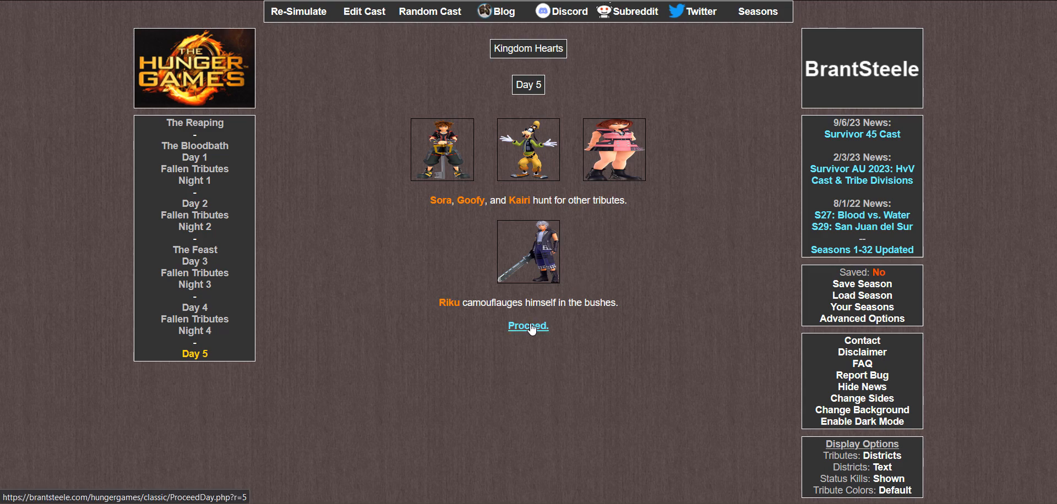
{"action": "left_click", "coordinate": [529, 326]}
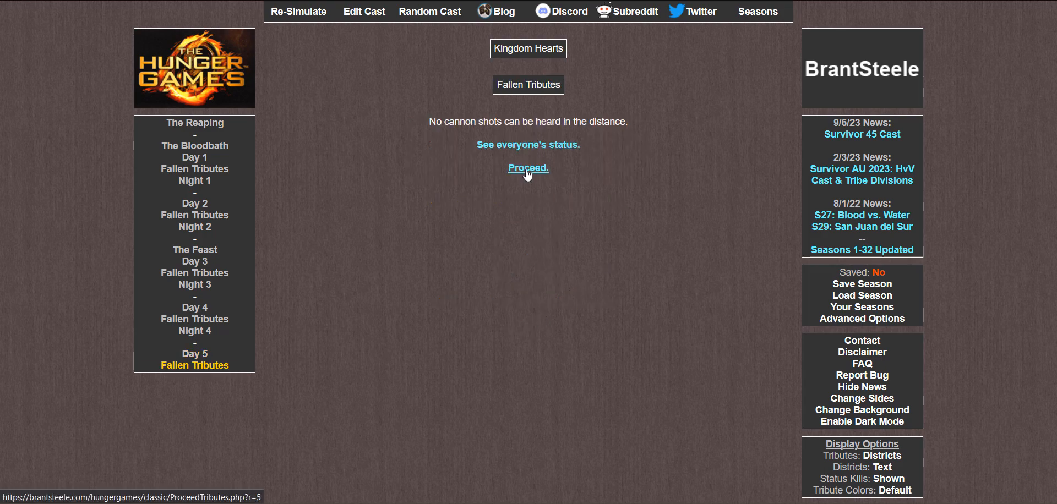
Step: Proceed through Night 5, Day 6 and the final Fallen Tributes until Goofy from District #6 is declared winner
{"action": "left_click", "coordinate": [528, 169]}
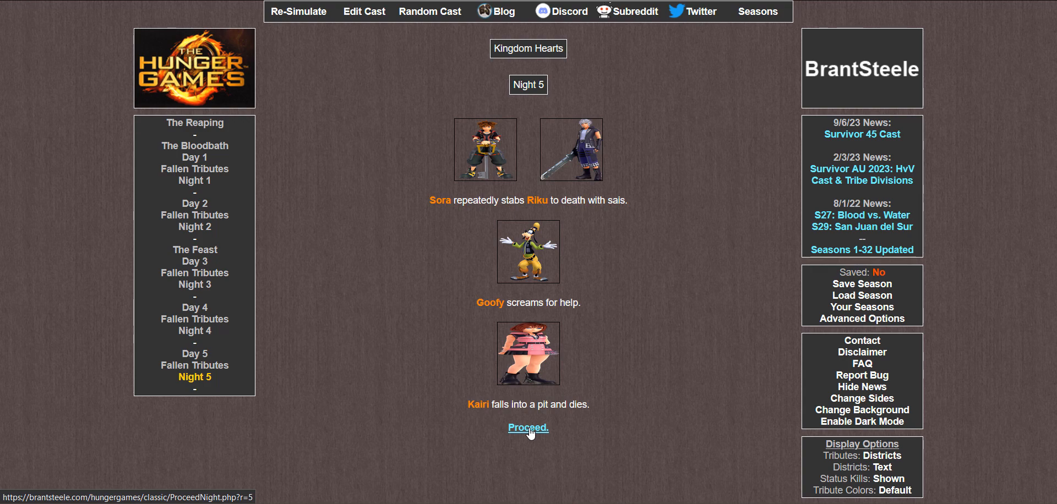
{"action": "left_click", "coordinate": [529, 427]}
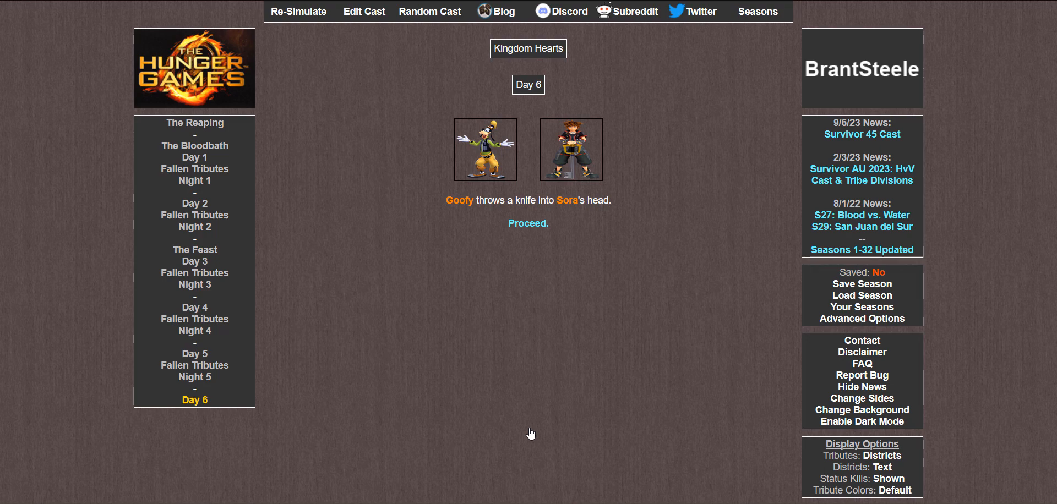
{"action": "mouse_move", "coordinate": [528, 226]}
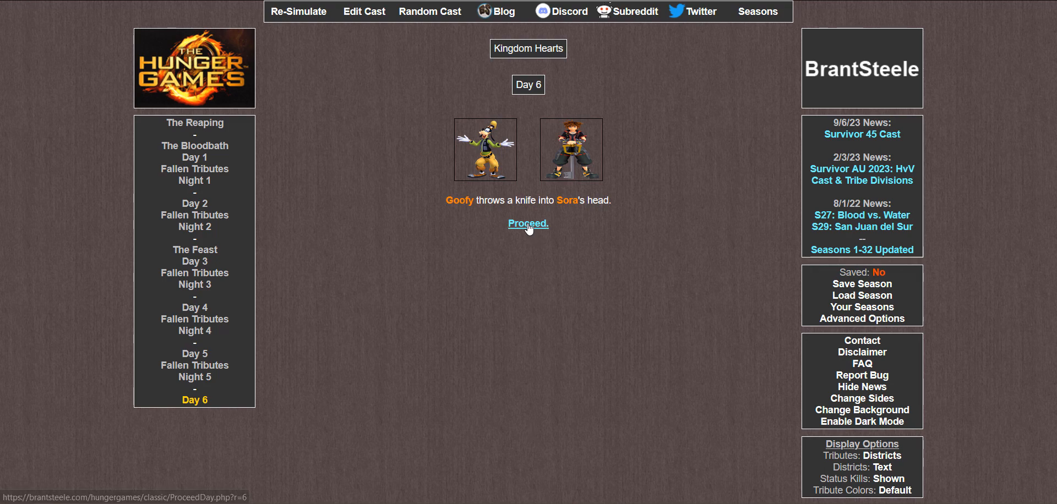
{"action": "left_click", "coordinate": [528, 223]}
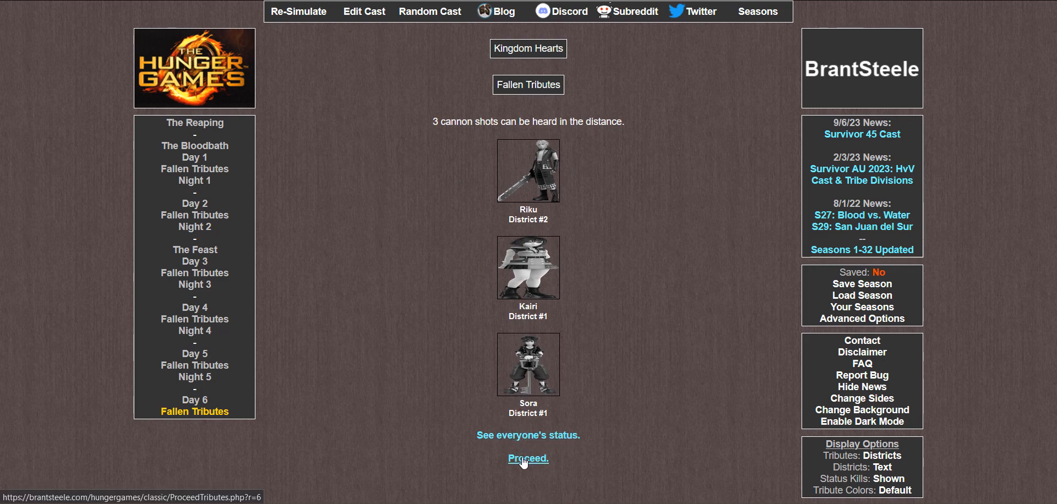
{"action": "left_click", "coordinate": [528, 460]}
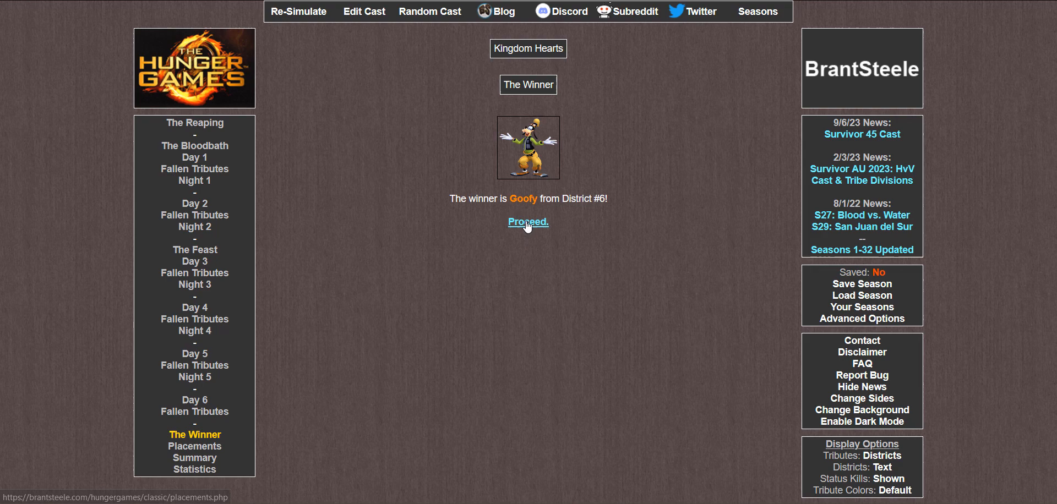
Step: Proceed from Goofy's winner page to the Placements ranking of all 26 tributes, Goofy first with 3 kills
{"action": "left_click", "coordinate": [528, 222]}
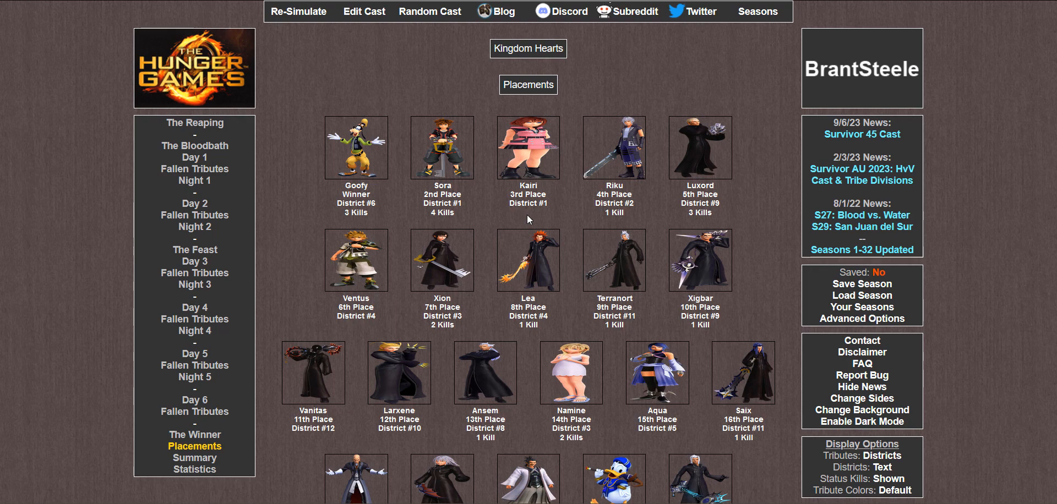
{"action": "scroll", "scroll_direction": "down", "scroll_amount": 3}
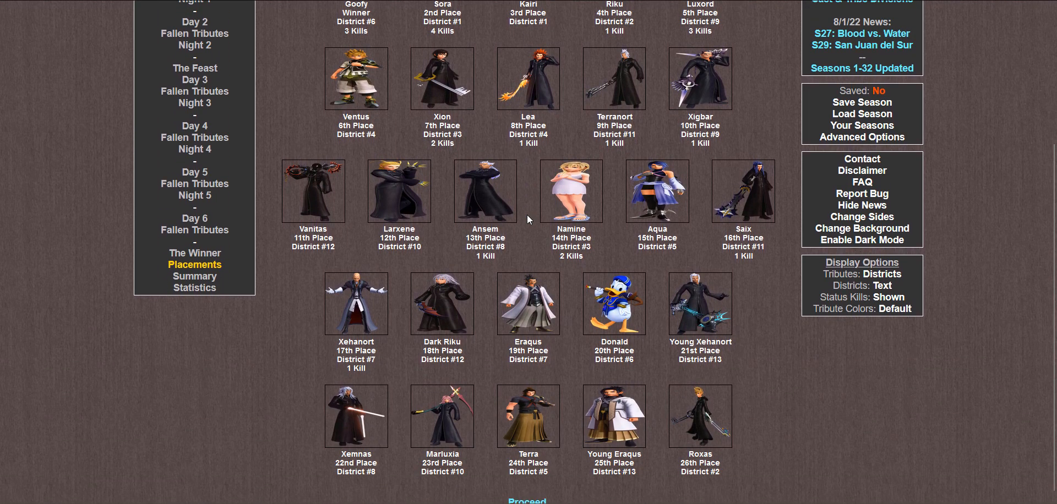
{"action": "scroll", "scroll_direction": "up", "scroll_amount": 3}
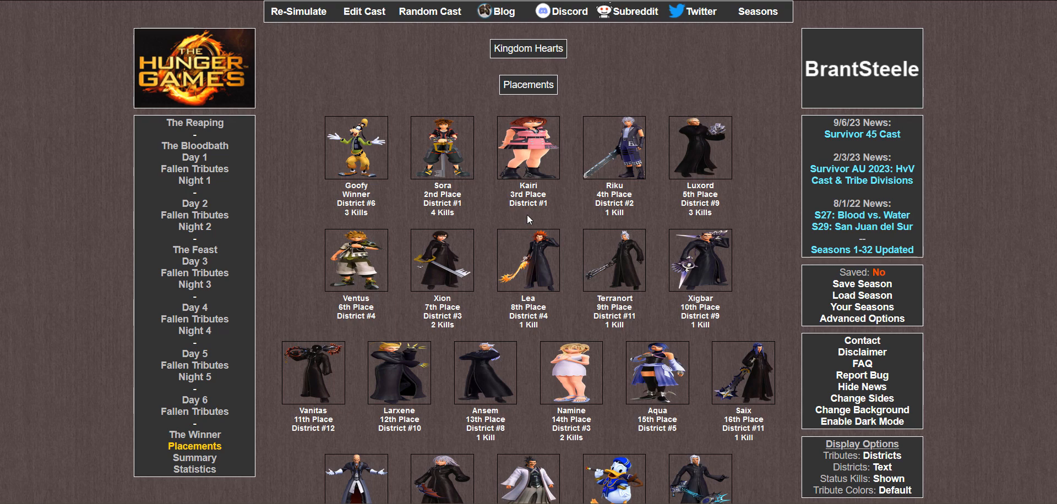
{"action": "mouse_move", "coordinate": [571, 216]}
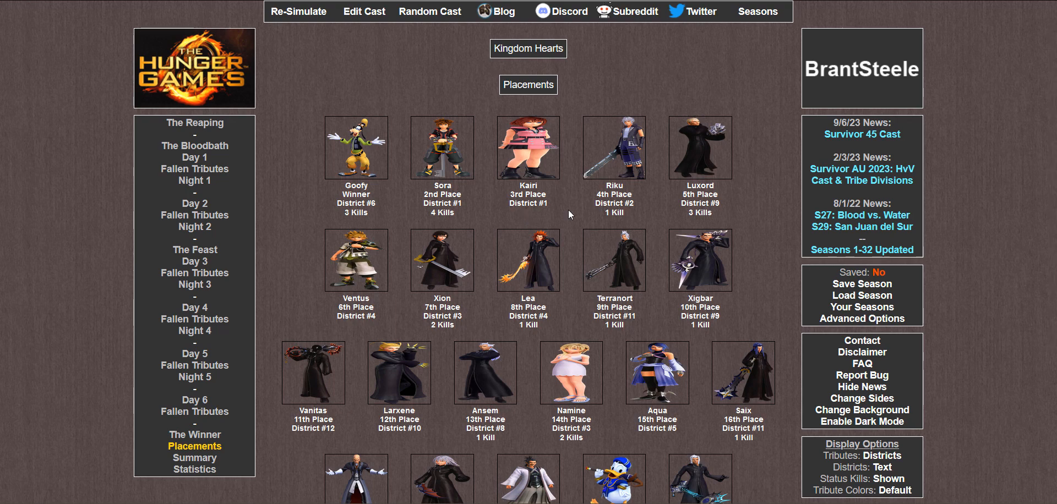